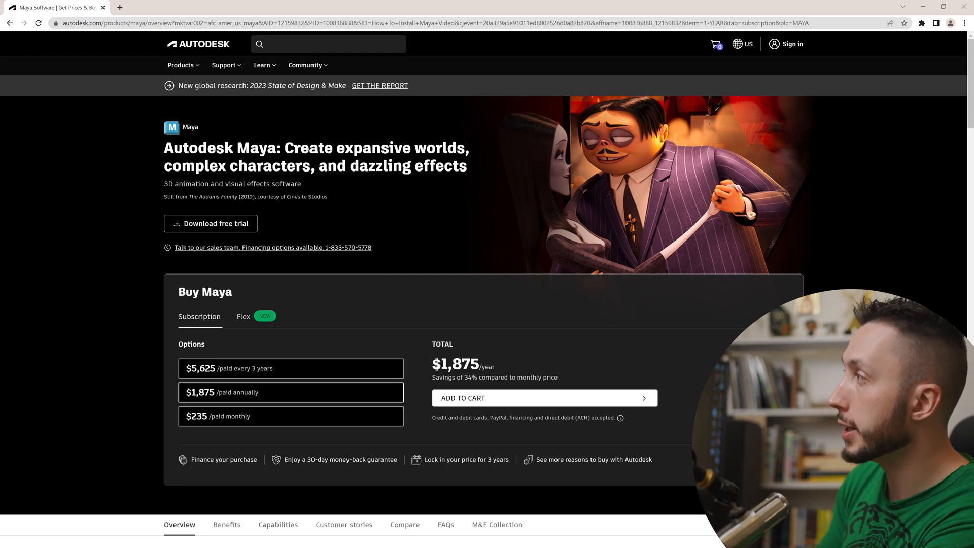
{"action": "mouse_move", "coordinate": [210, 224]}
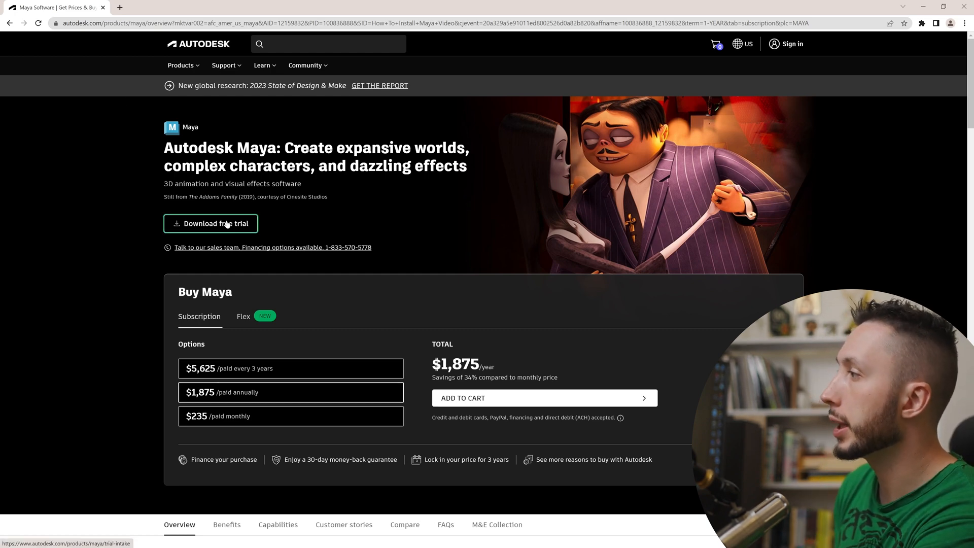
Start the Maya free trial from the Autodesk product page
{"action": "left_click", "coordinate": [211, 224]}
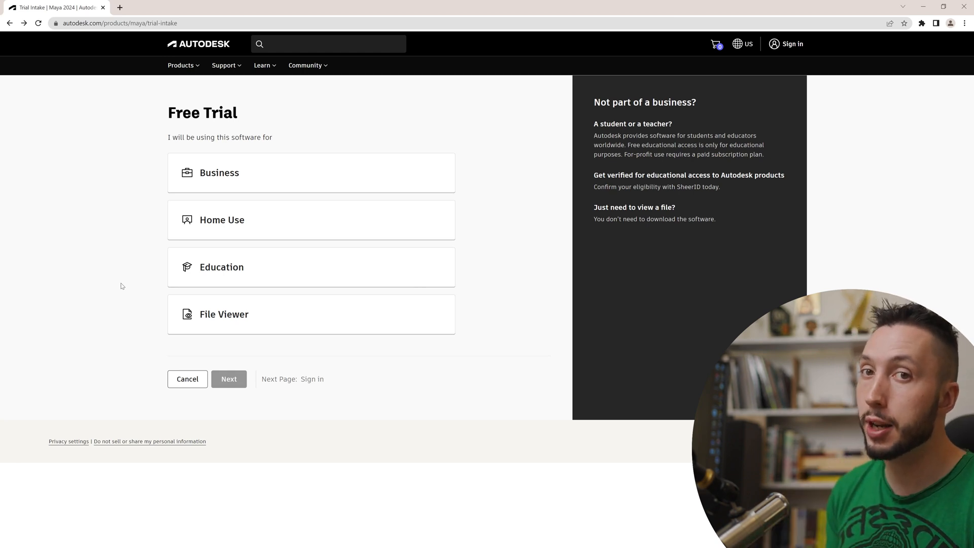
{"action": "mouse_move", "coordinate": [277, 231]}
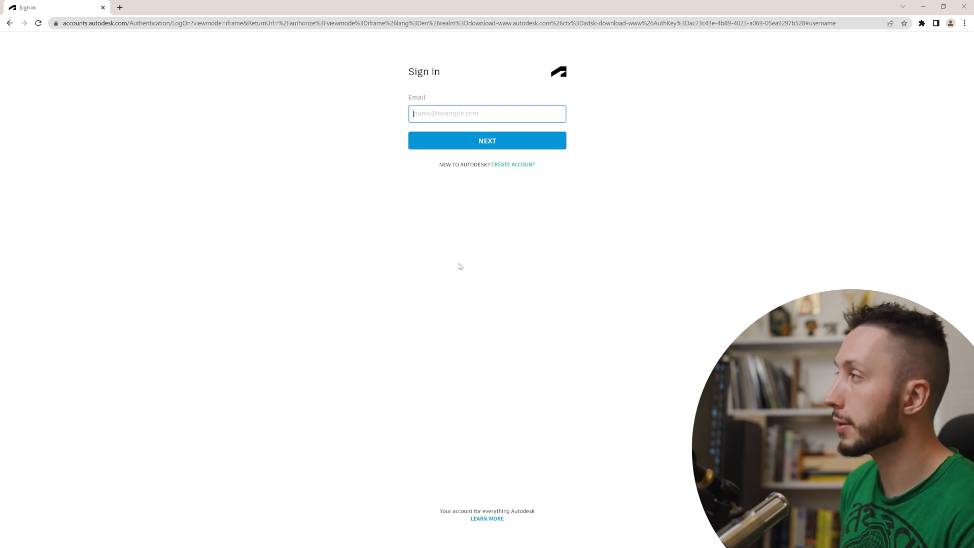
{"action": "left_click", "coordinate": [513, 164]}
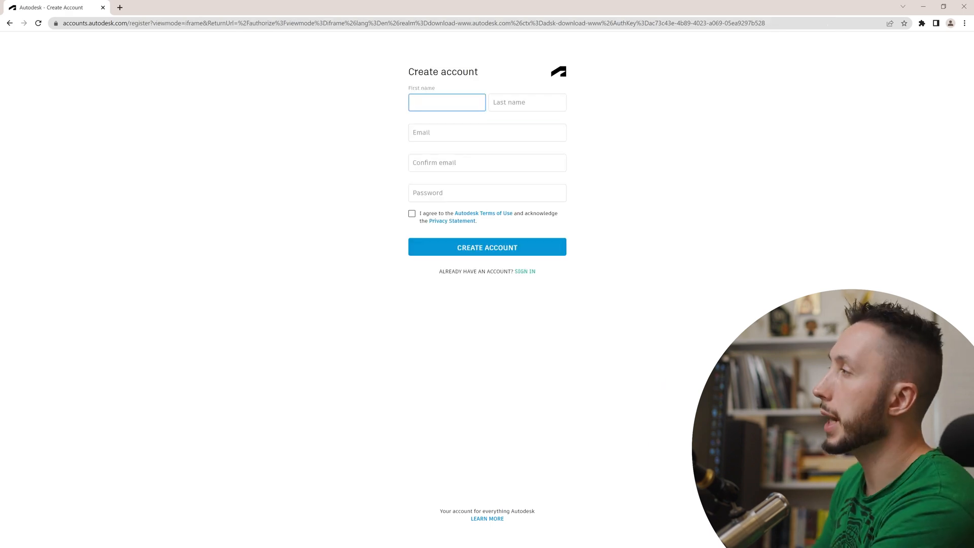
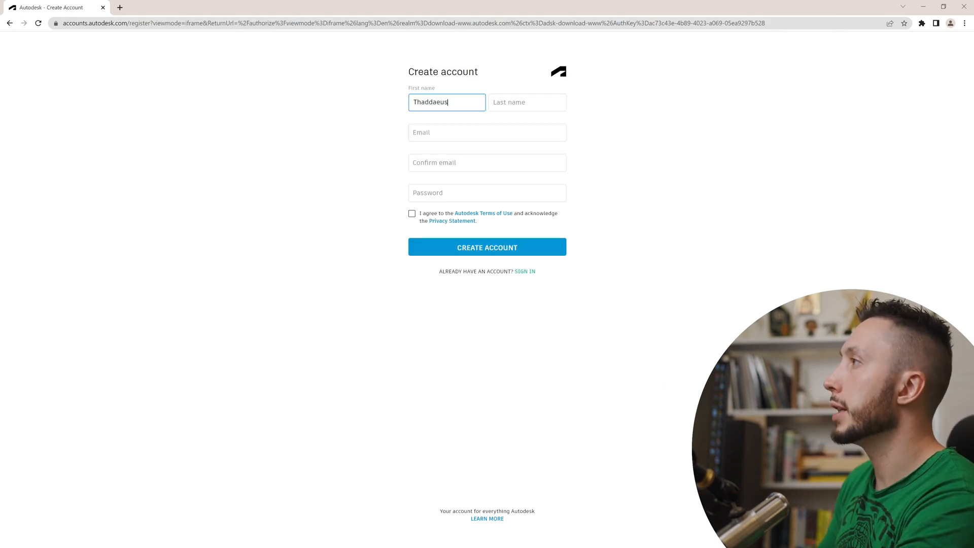
{"action": "left_click", "coordinate": [527, 102]}
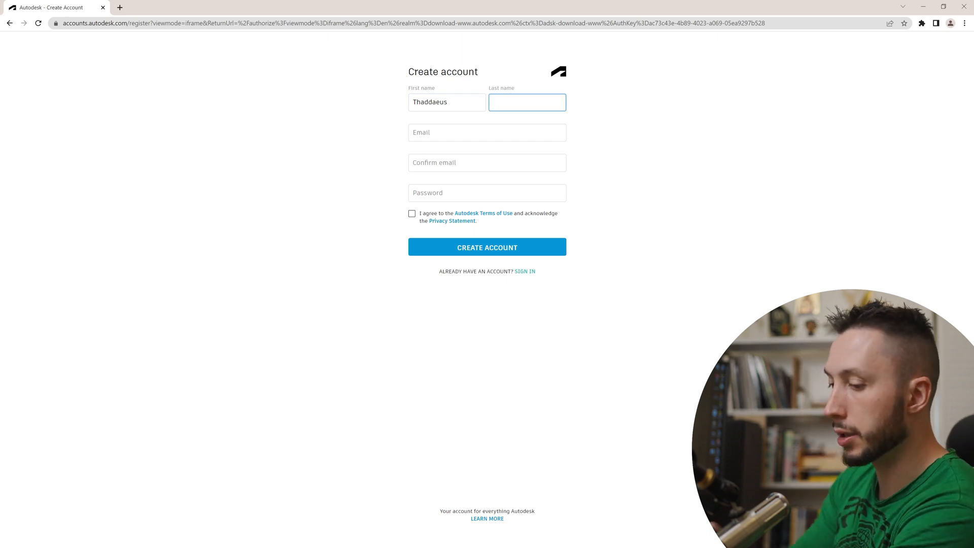
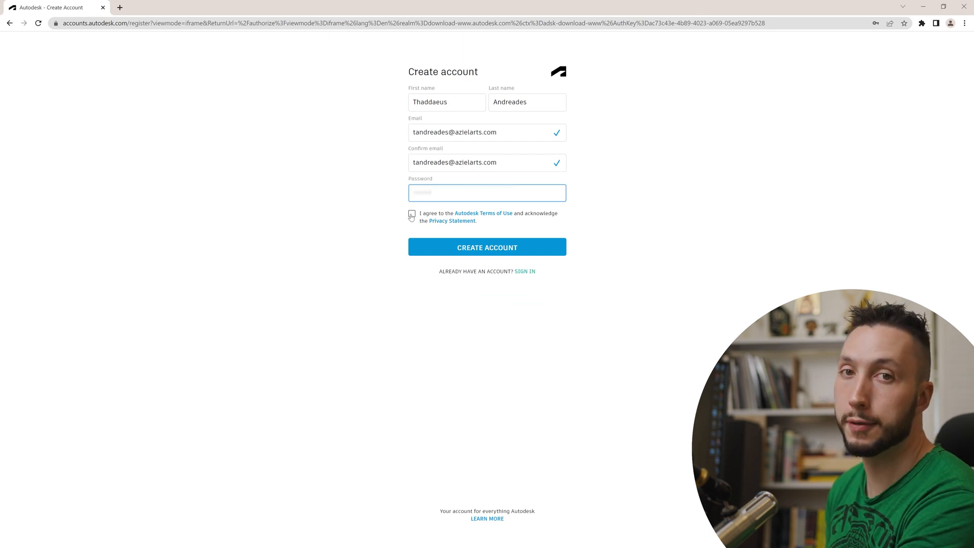
{"action": "left_click", "coordinate": [412, 214]}
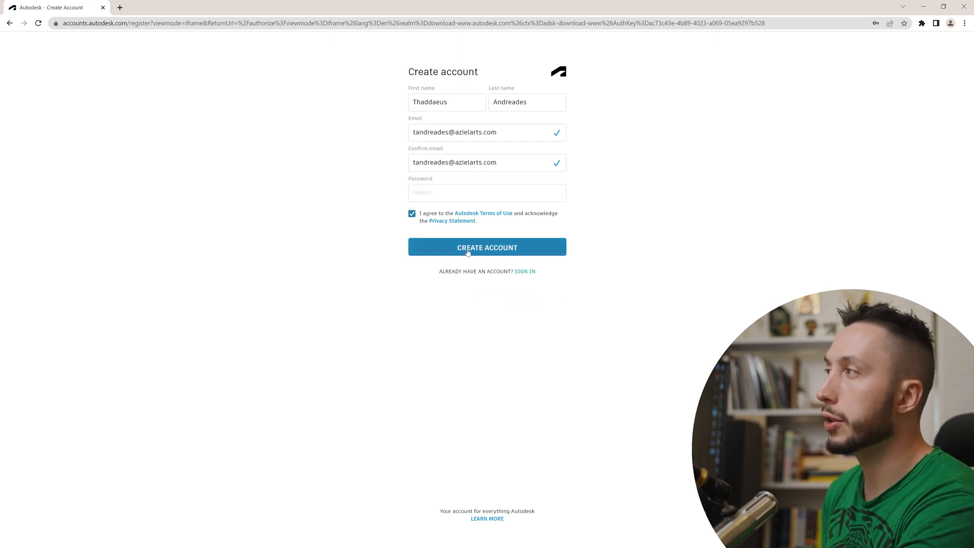
{"action": "left_click", "coordinate": [486, 246]}
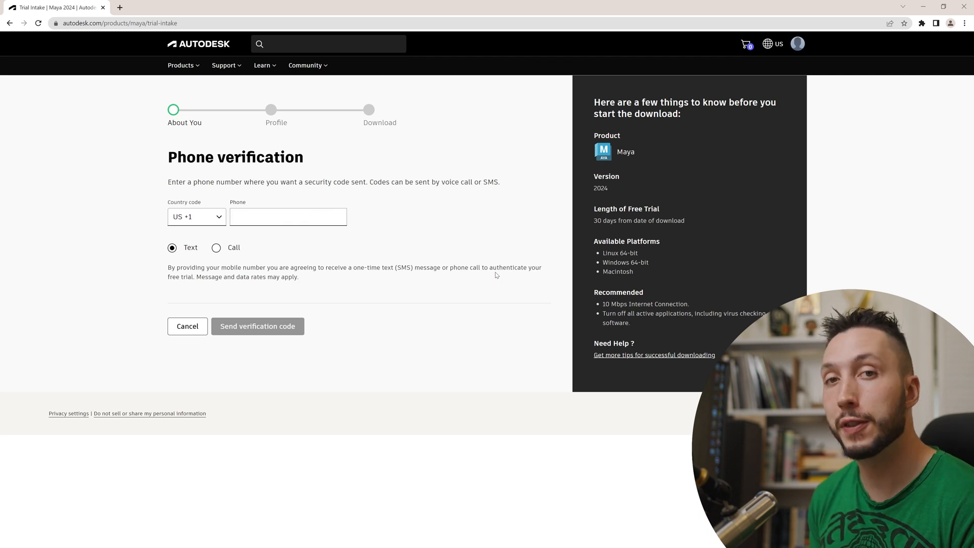
Enter the phone number and verify it with the texted security code
{"action": "left_click", "coordinate": [287, 216]}
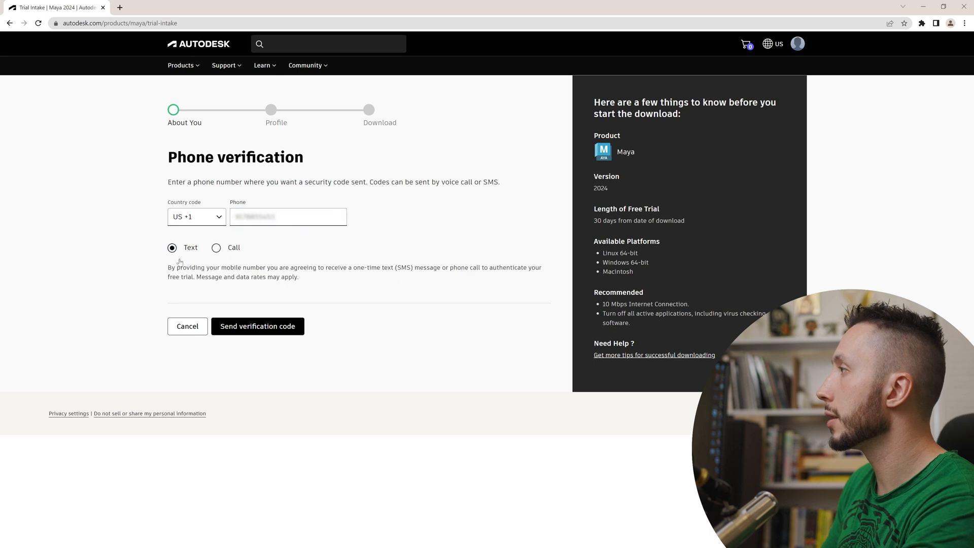
{"action": "left_click", "coordinate": [257, 326]}
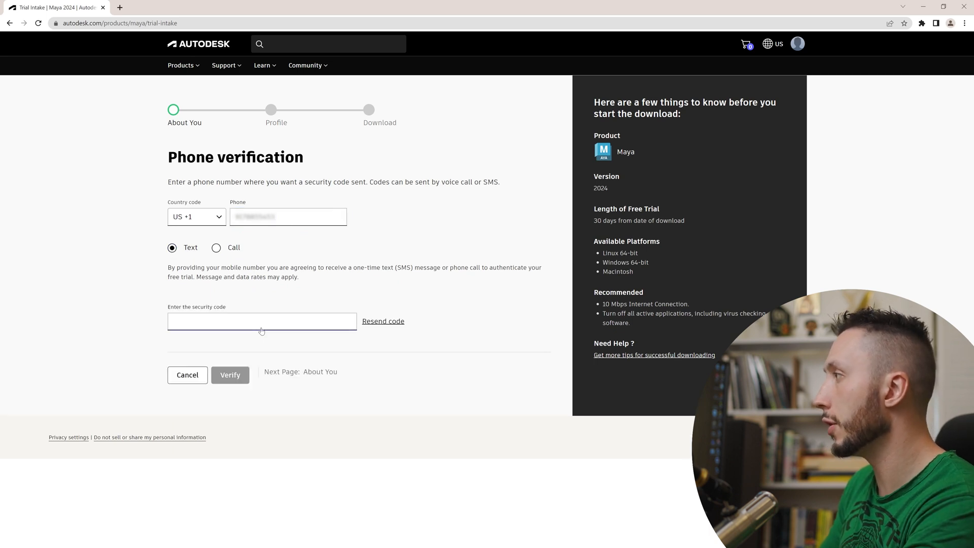
{"action": "left_click", "coordinate": [262, 321]}
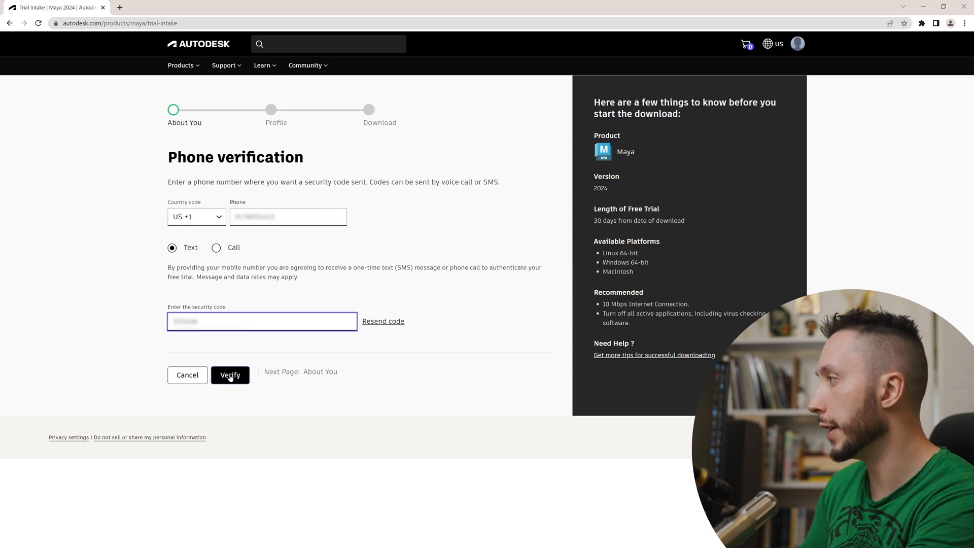
{"action": "left_click", "coordinate": [229, 375]}
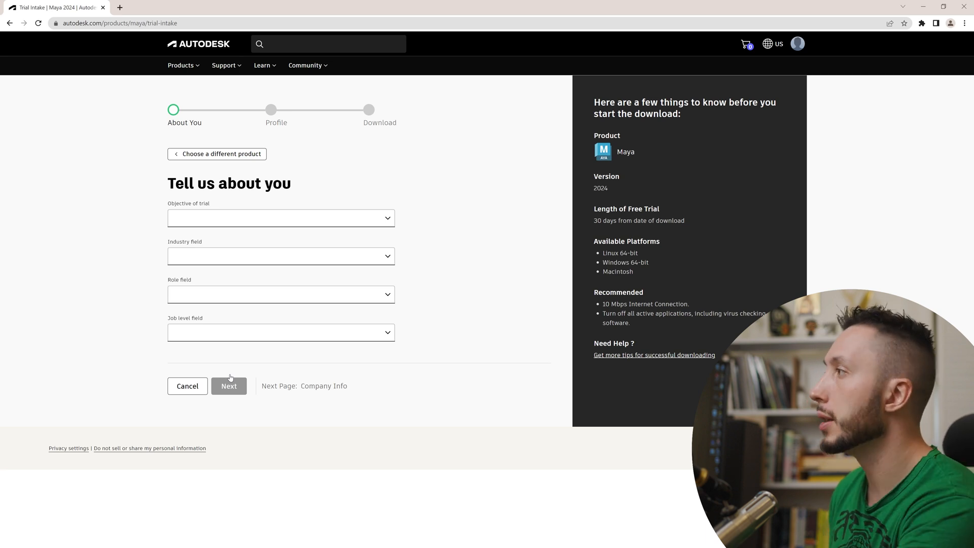
Answer the trial questions: first-time trial, industry, and job level Business Owner/Entrepreneur
{"action": "left_click", "coordinate": [280, 218]}
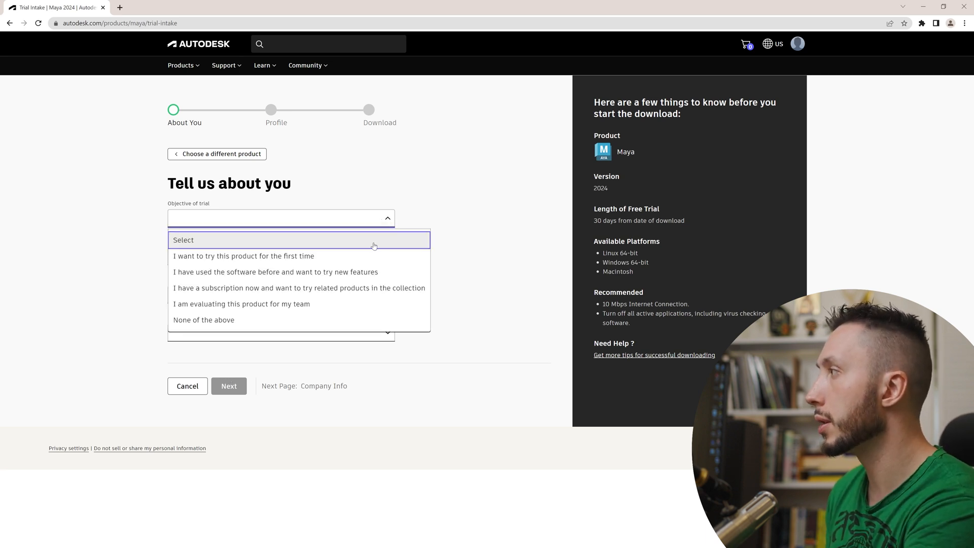
{"action": "left_click", "coordinate": [243, 255]}
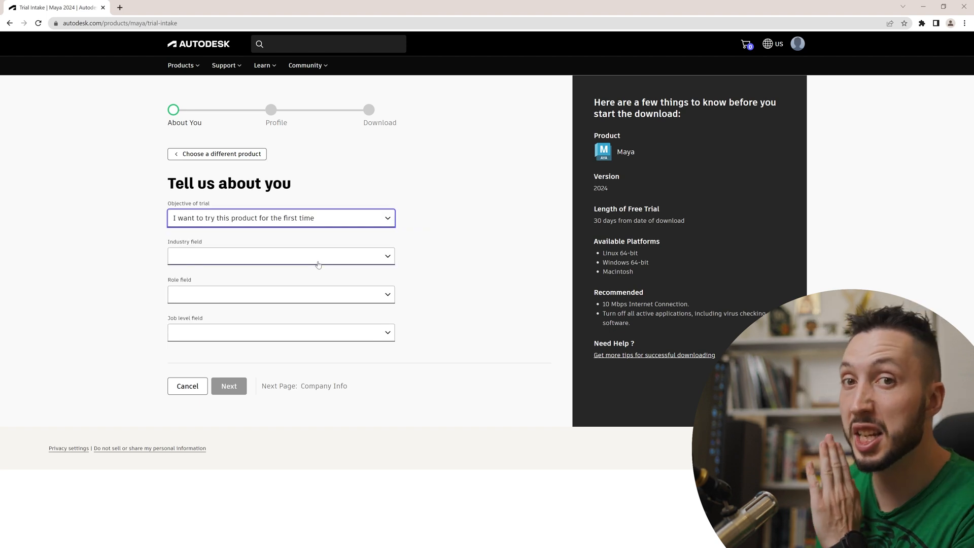
{"action": "left_click", "coordinate": [280, 256]}
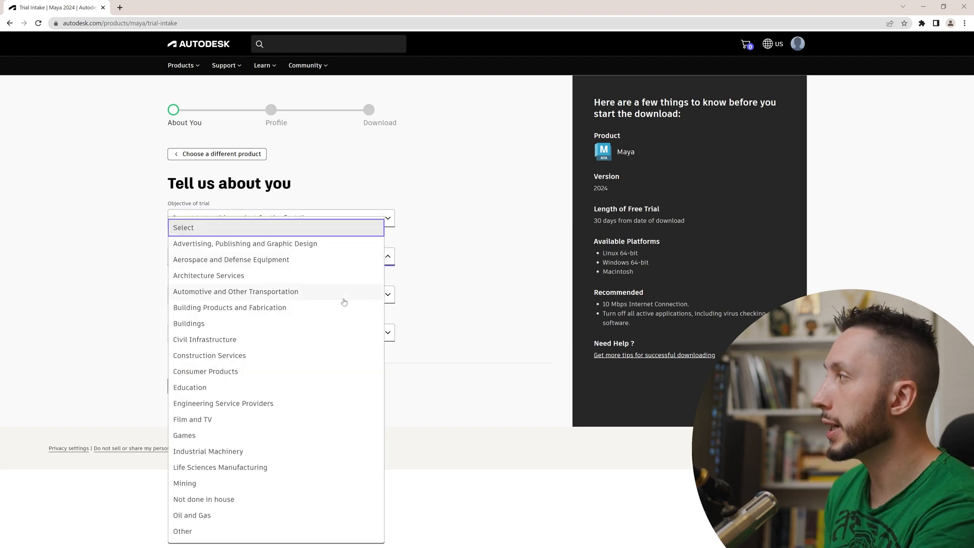
{"action": "mouse_move", "coordinate": [221, 435]}
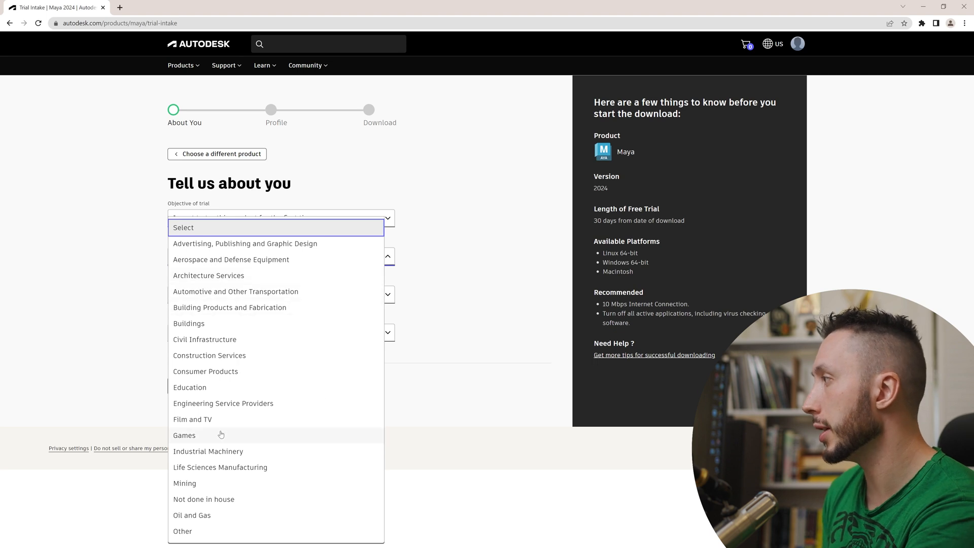
{"action": "mouse_move", "coordinate": [235, 427]}
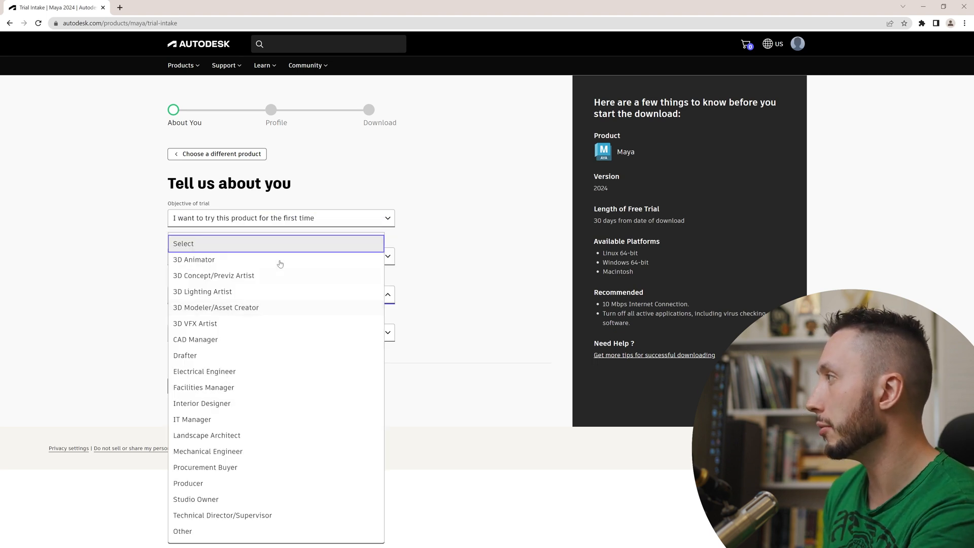
{"action": "mouse_move", "coordinate": [287, 292]}
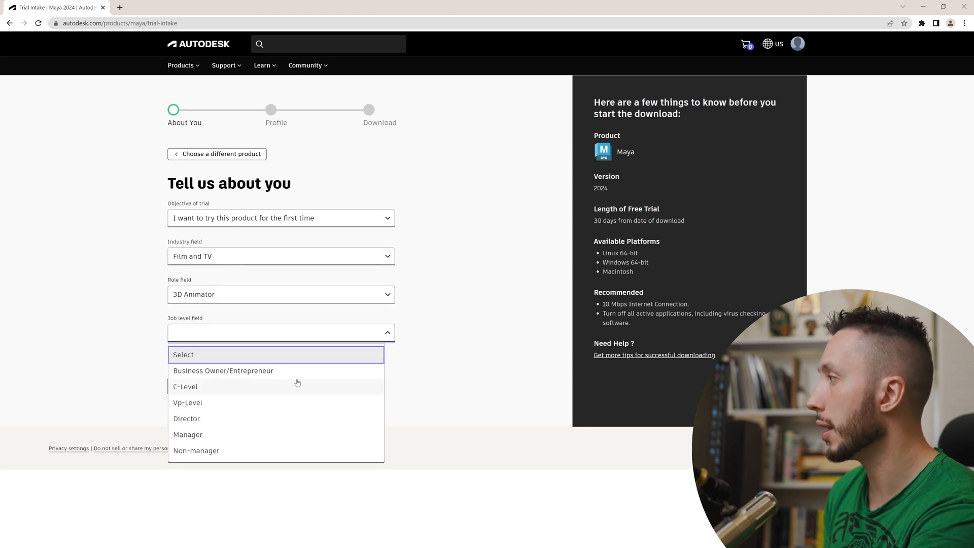
{"action": "left_click", "coordinate": [223, 370]}
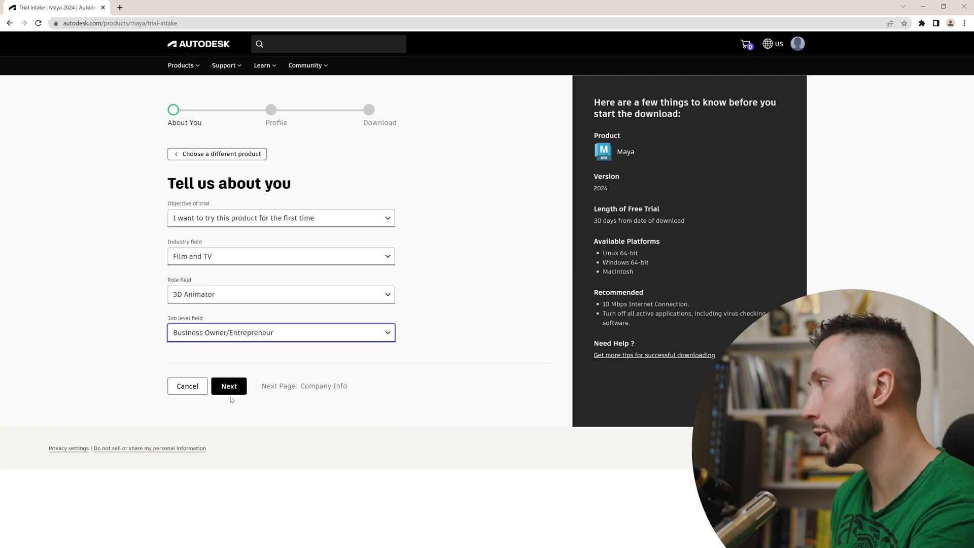
{"action": "left_click", "coordinate": [229, 385]}
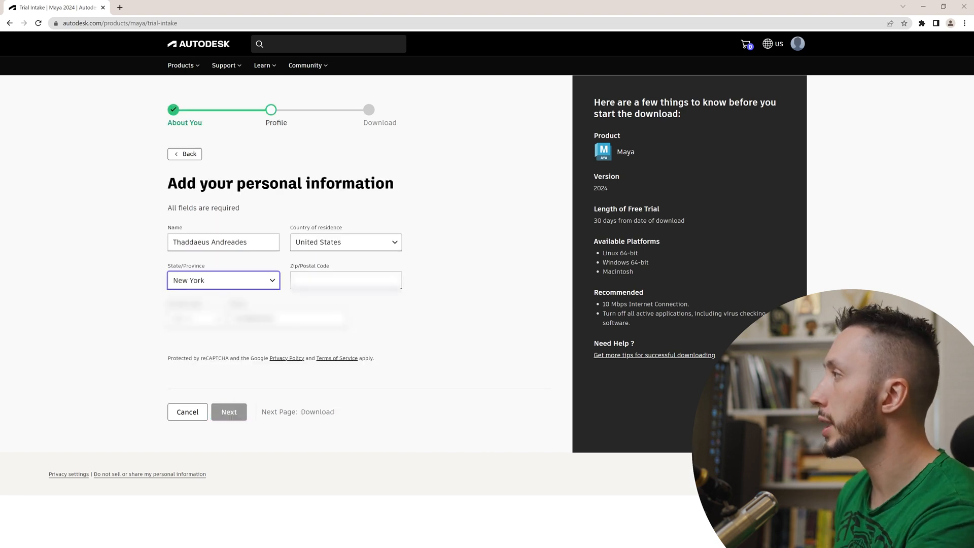
Enter the zip code and start downloading the Maya 2024 installer
{"action": "left_click", "coordinate": [345, 280]}
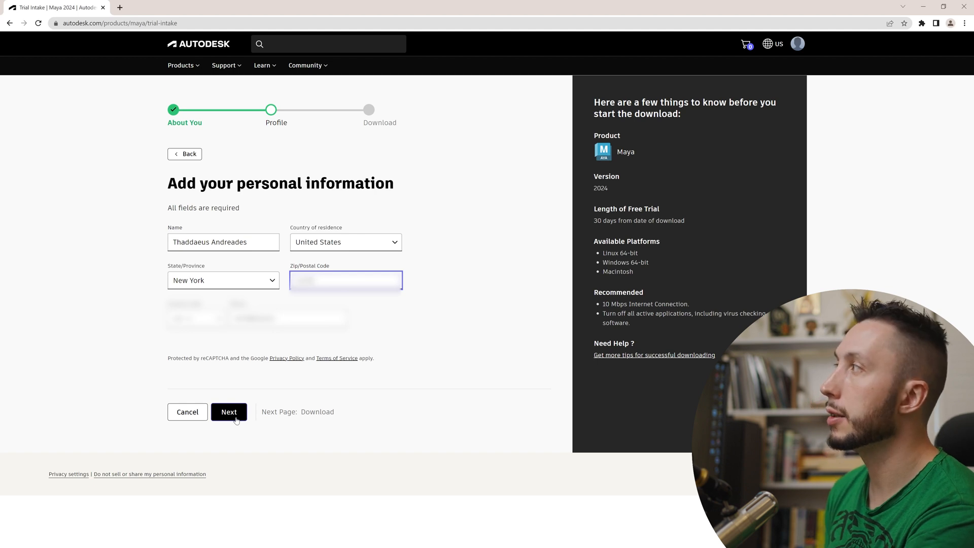
{"action": "left_click", "coordinate": [229, 412]}
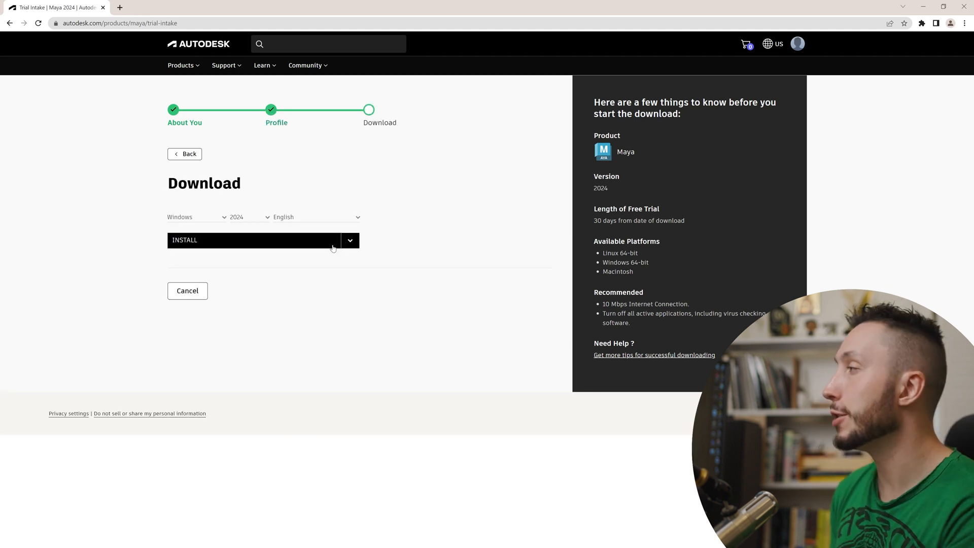
{"action": "mouse_move", "coordinate": [191, 251]}
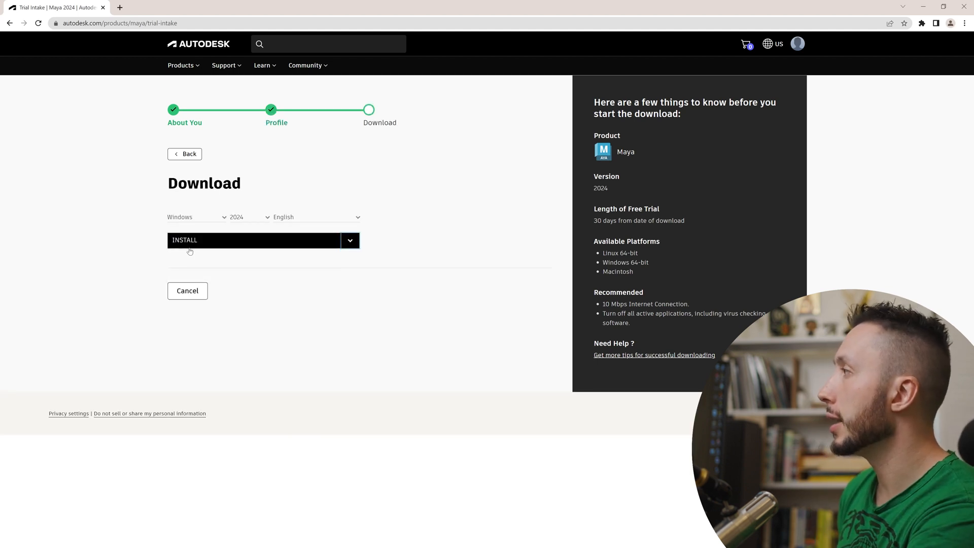
{"action": "left_click", "coordinate": [251, 240]}
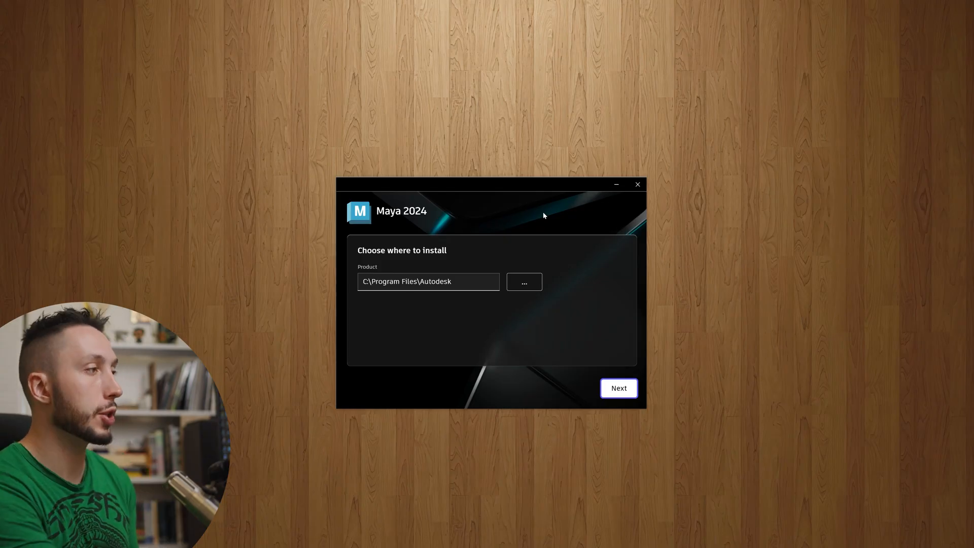
Install Maya 2024 to C:\Program Files\Autodesk and launch it
{"action": "left_click", "coordinate": [619, 388]}
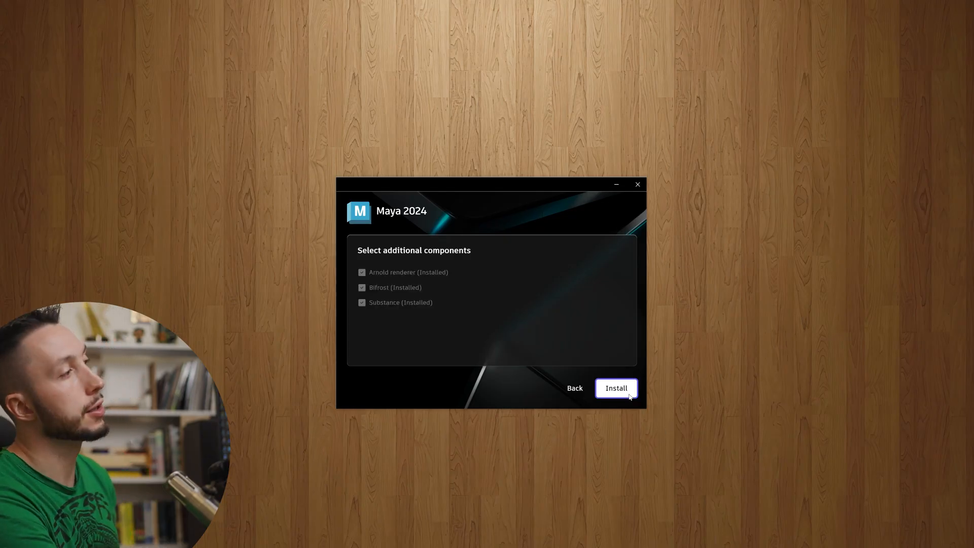
{"action": "mouse_move", "coordinate": [363, 290]}
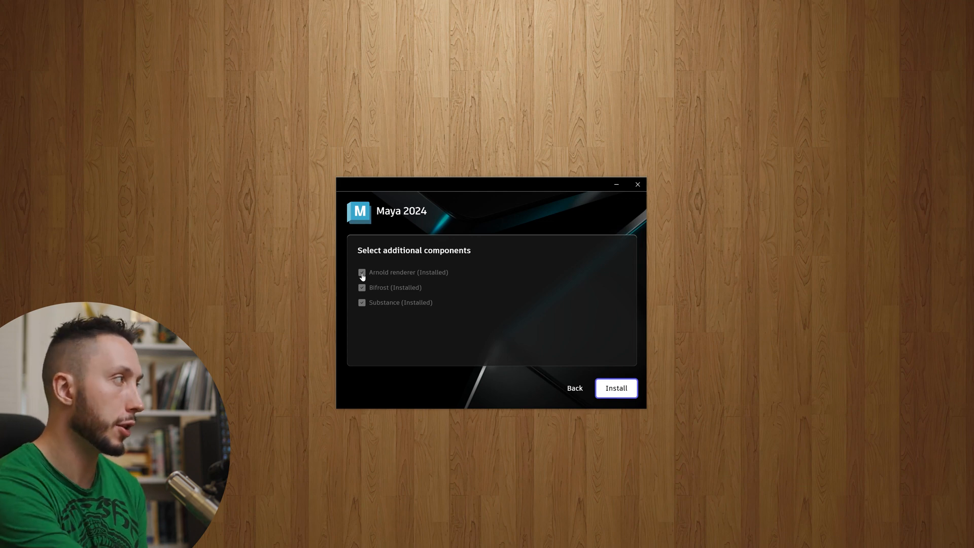
{"action": "left_click", "coordinate": [615, 387]}
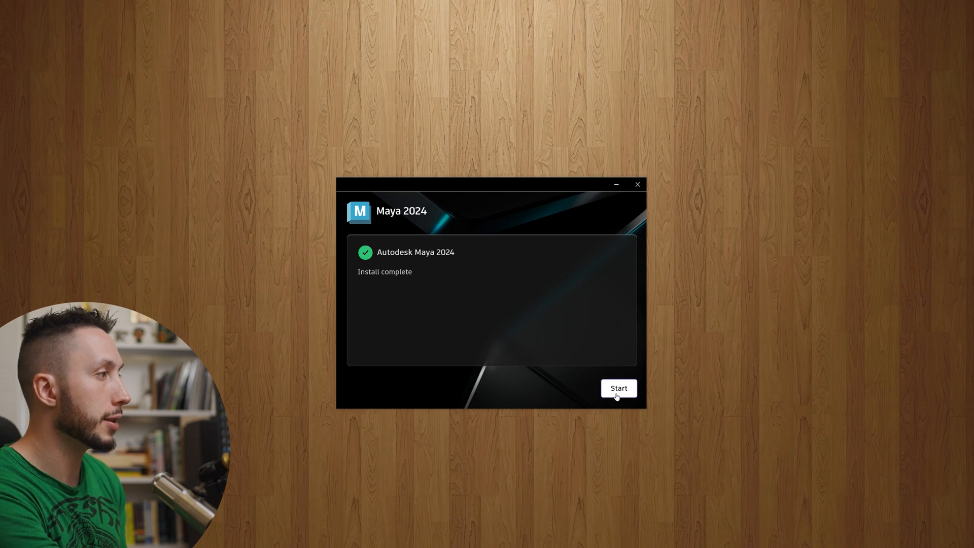
{"action": "left_click", "coordinate": [618, 388]}
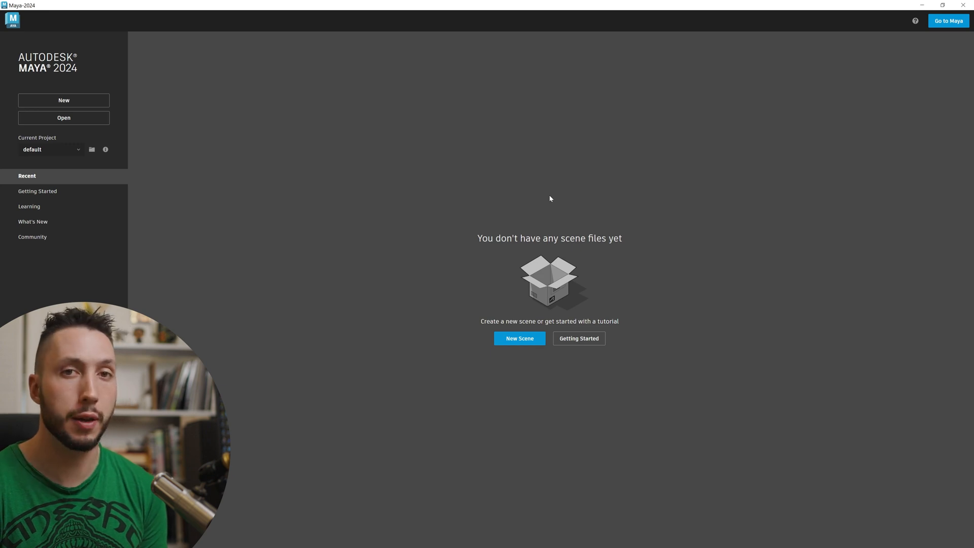
{"action": "mouse_move", "coordinate": [62, 193]}
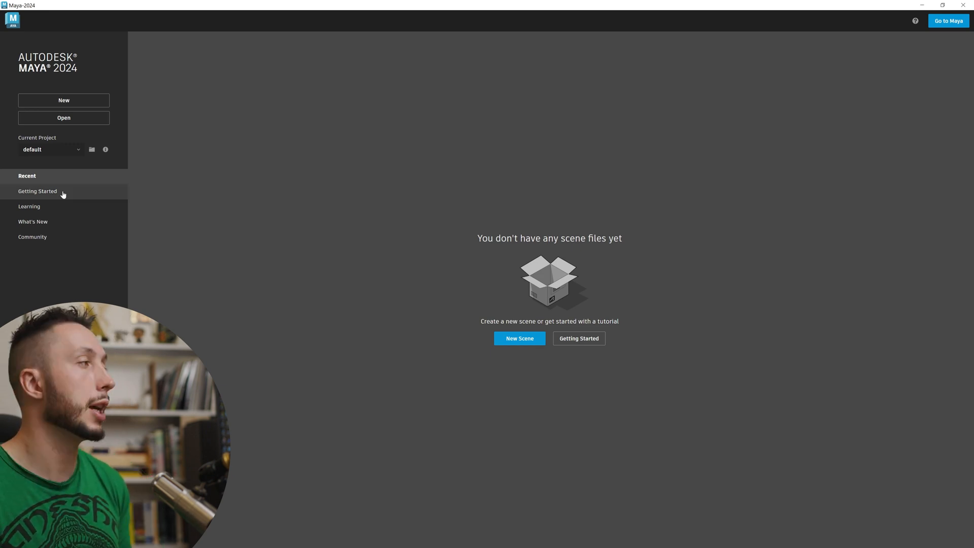
{"action": "mouse_move", "coordinate": [578, 338]}
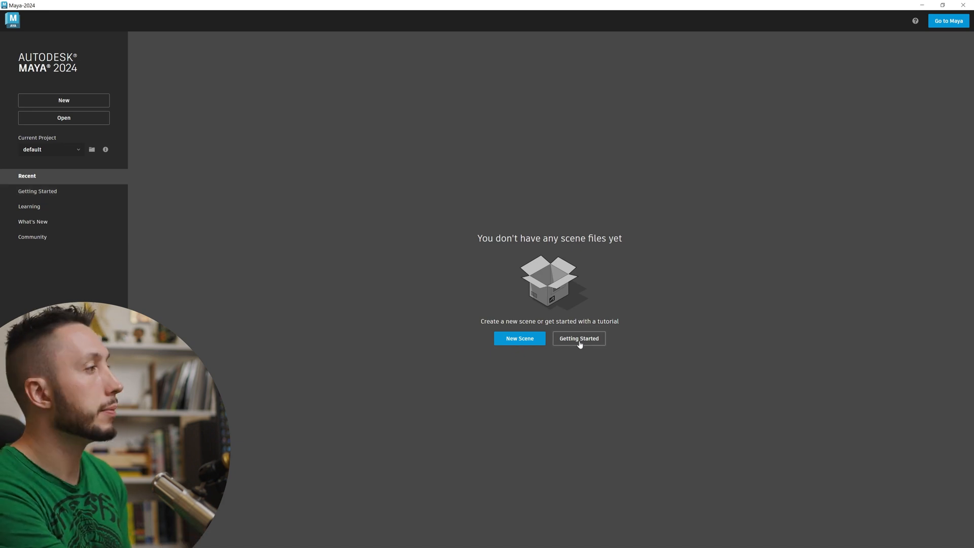
View the Getting Started tutorials, then start a new empty scene
{"action": "left_click", "coordinate": [578, 338]}
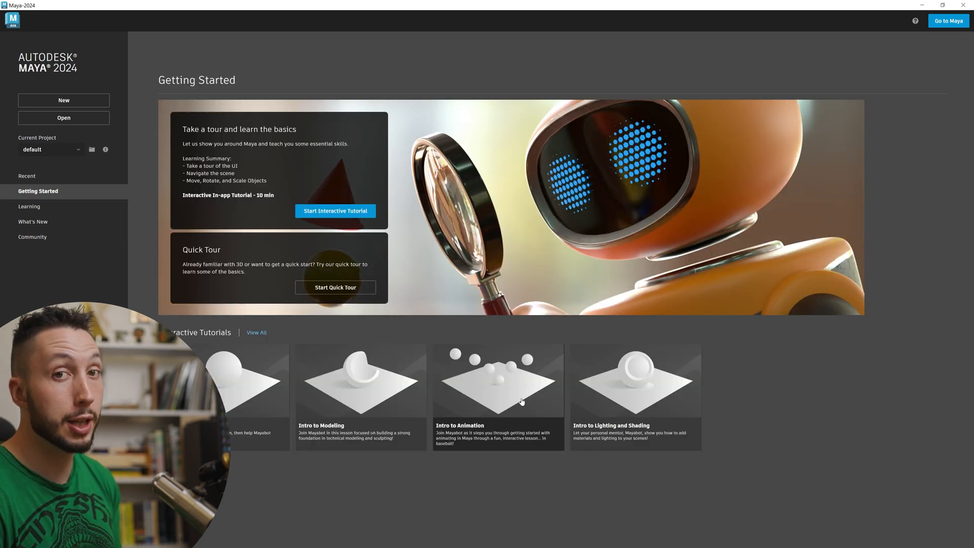
{"action": "mouse_move", "coordinate": [90, 110]}
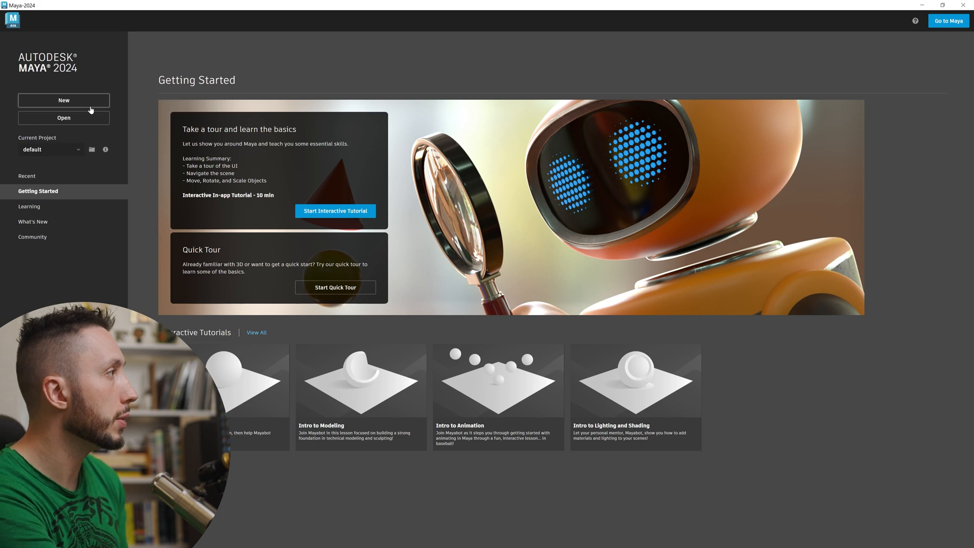
{"action": "left_click", "coordinate": [63, 100]}
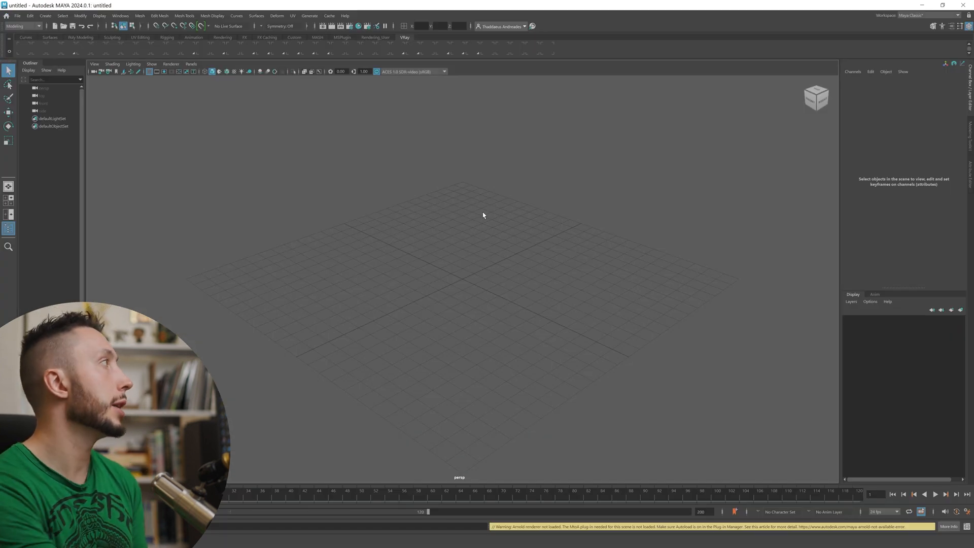
{"action": "left_click", "coordinate": [80, 37]}
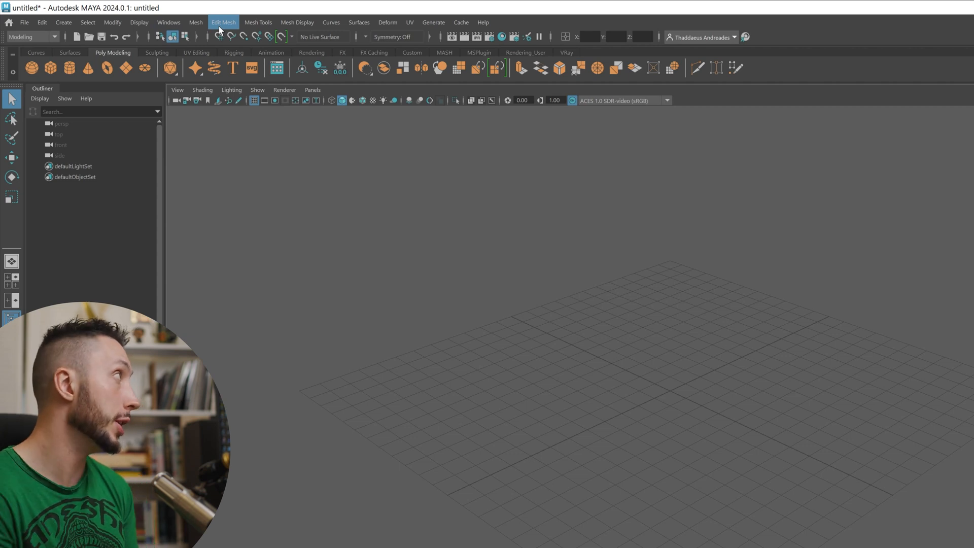
Browse the File, Select, Create, Generate, Display, Edit and Mesh menus
{"action": "left_click", "coordinate": [25, 22]}
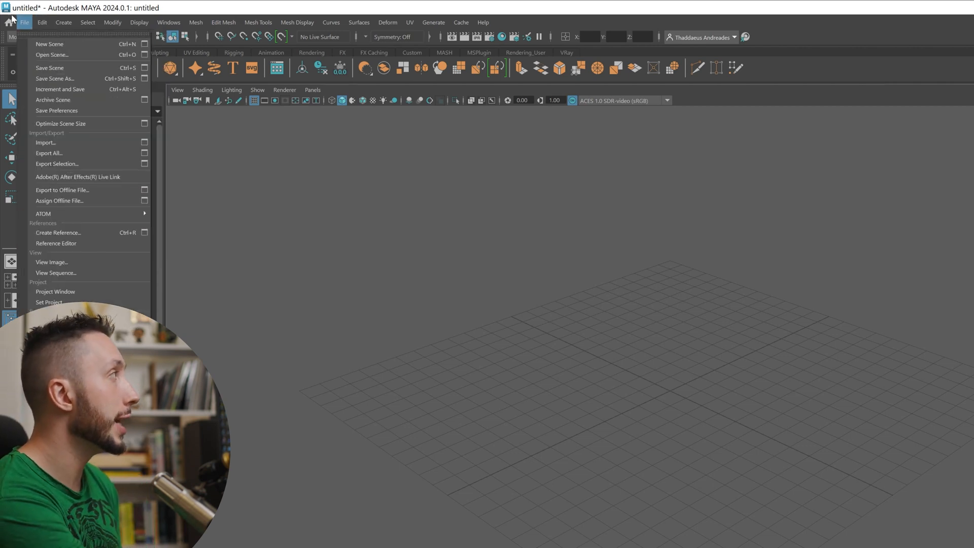
{"action": "left_click", "coordinate": [88, 22]}
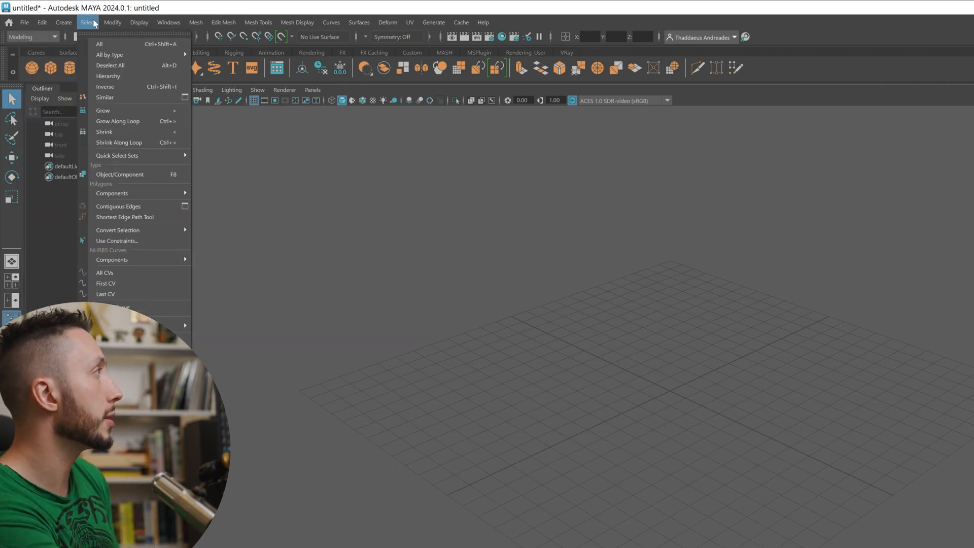
{"action": "left_click", "coordinate": [63, 23]}
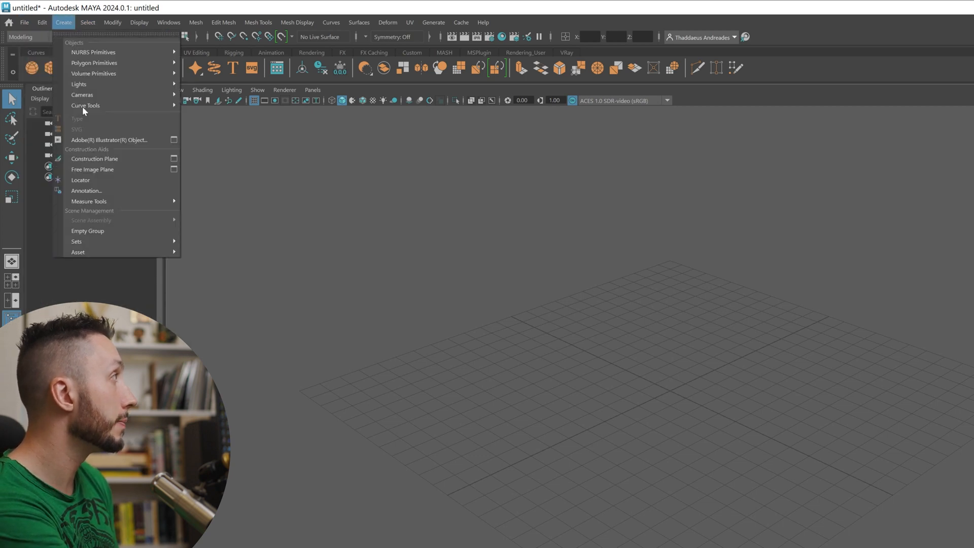
{"action": "mouse_move", "coordinate": [82, 94]}
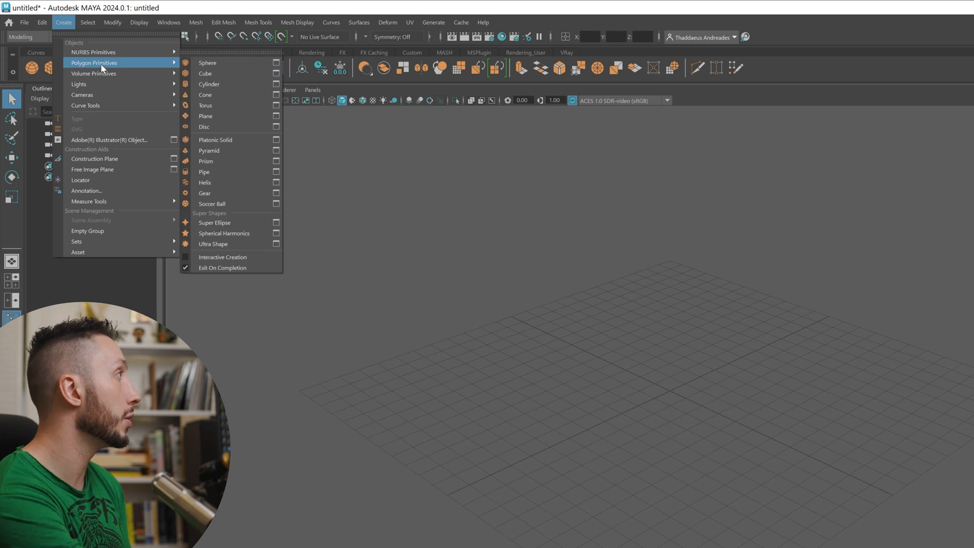
{"action": "mouse_move", "coordinate": [81, 95]}
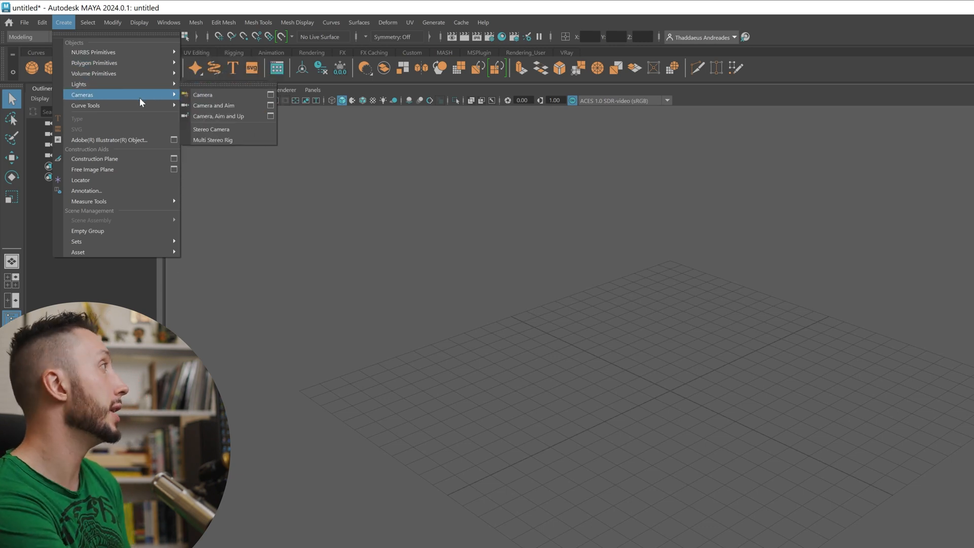
{"action": "left_click", "coordinate": [88, 23]}
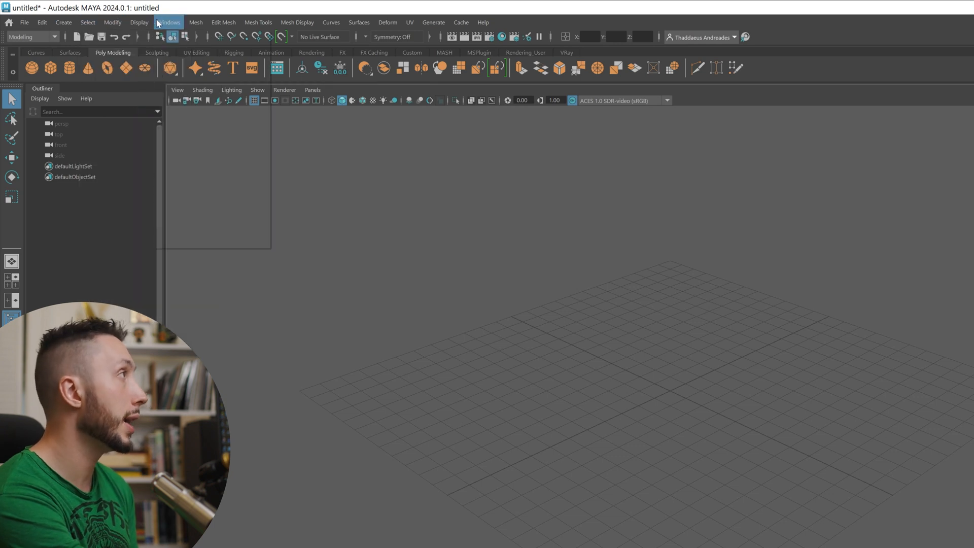
{"action": "left_click", "coordinate": [432, 23]}
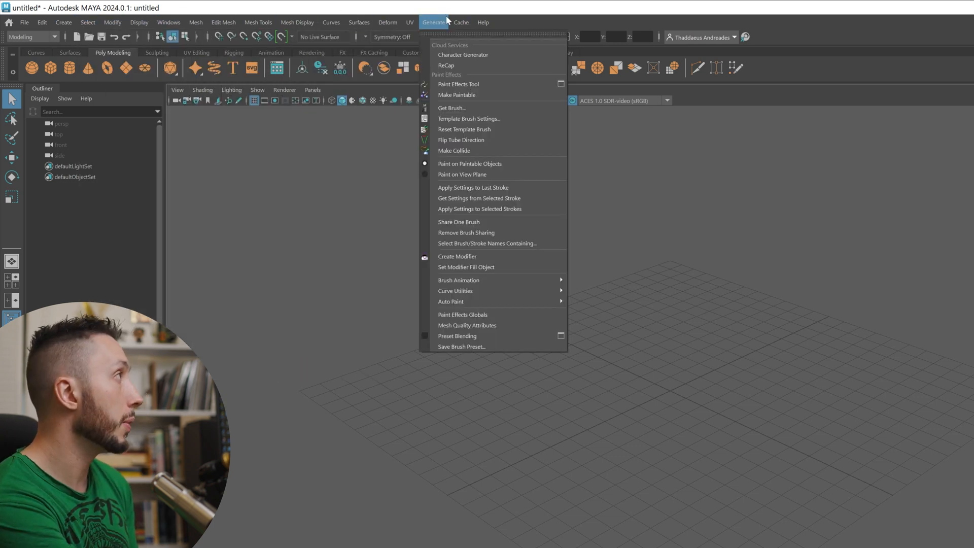
{"action": "left_click", "coordinate": [297, 22]}
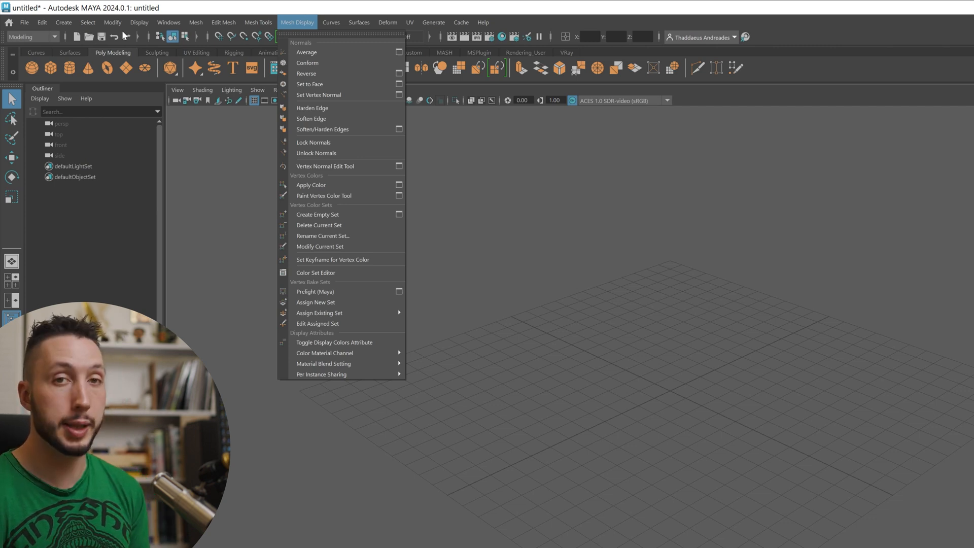
{"action": "left_click", "coordinate": [43, 22]}
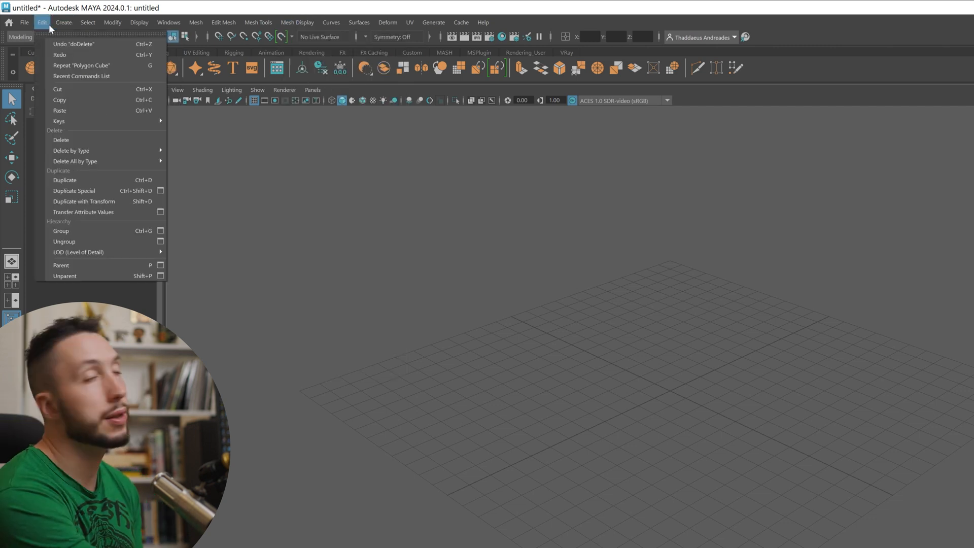
{"action": "left_click", "coordinate": [196, 23]}
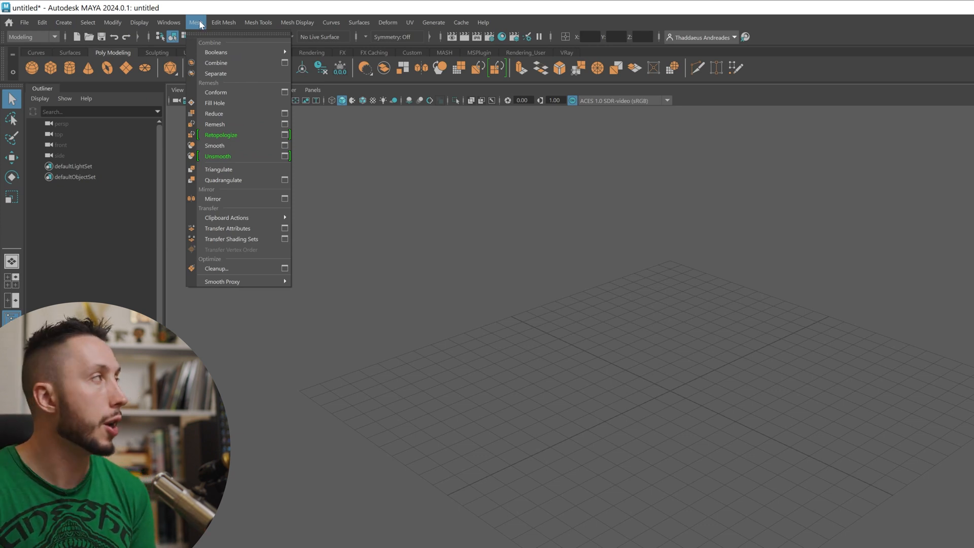
{"action": "left_click", "coordinate": [63, 22]}
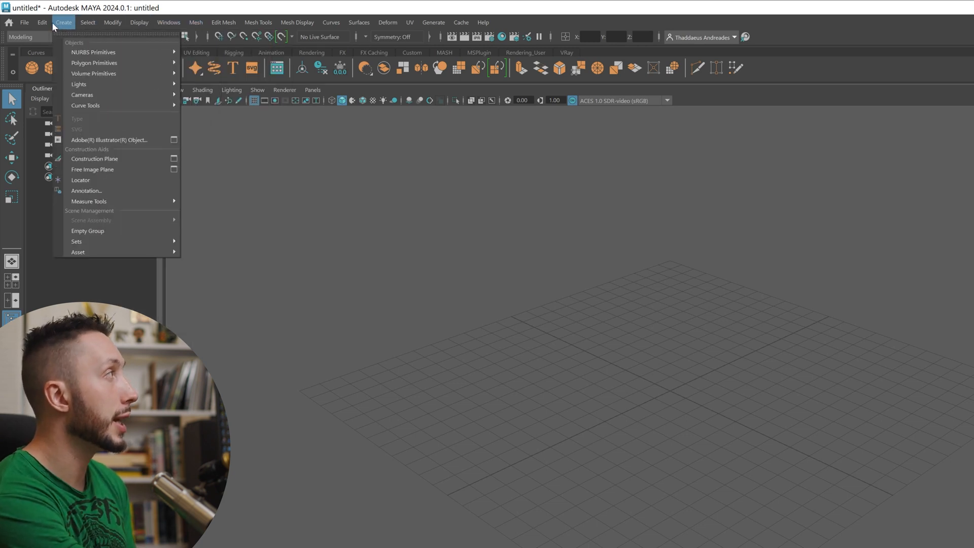
Cycle menu sets through Rigging and Animation back to Modeling, showing Edit Mesh commands
{"action": "left_click", "coordinate": [33, 36]}
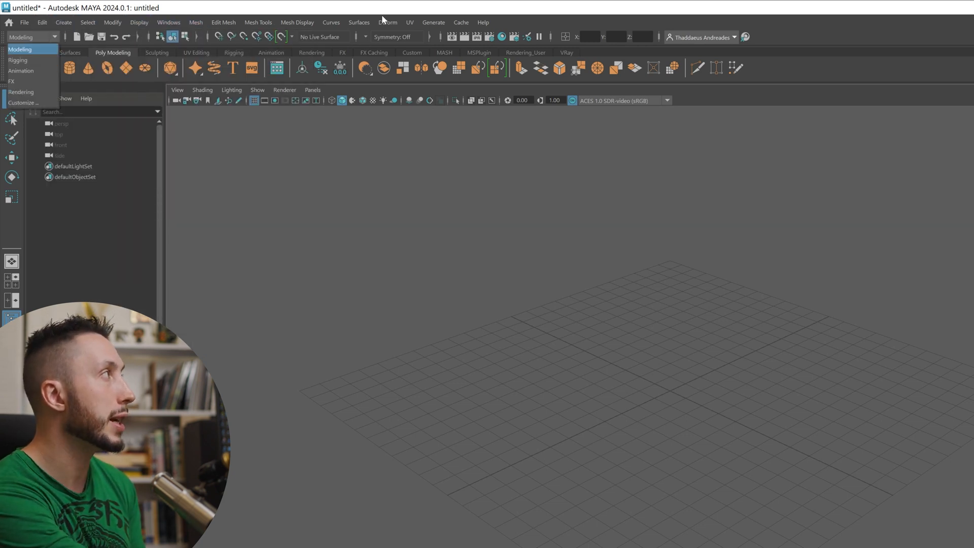
{"action": "left_click", "coordinate": [18, 60]}
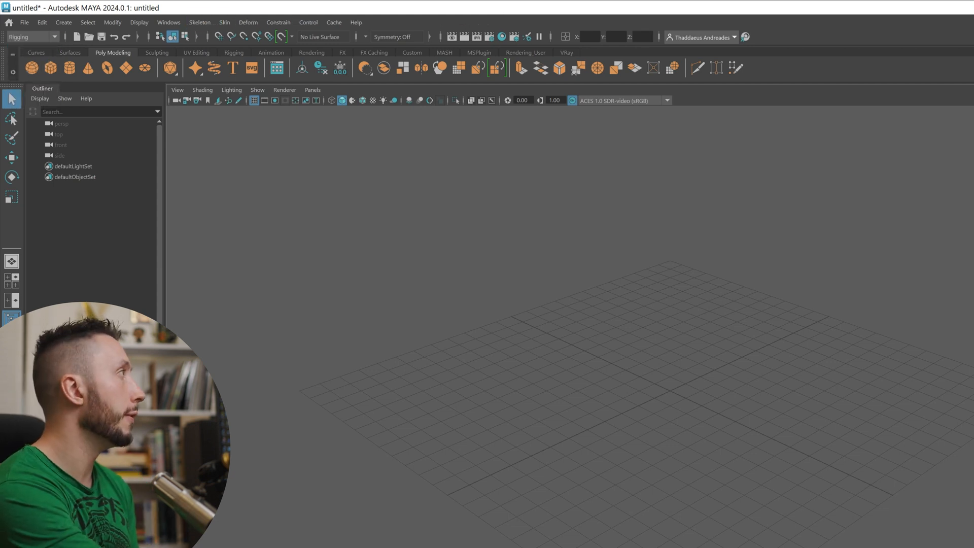
{"action": "left_click", "coordinate": [30, 37]}
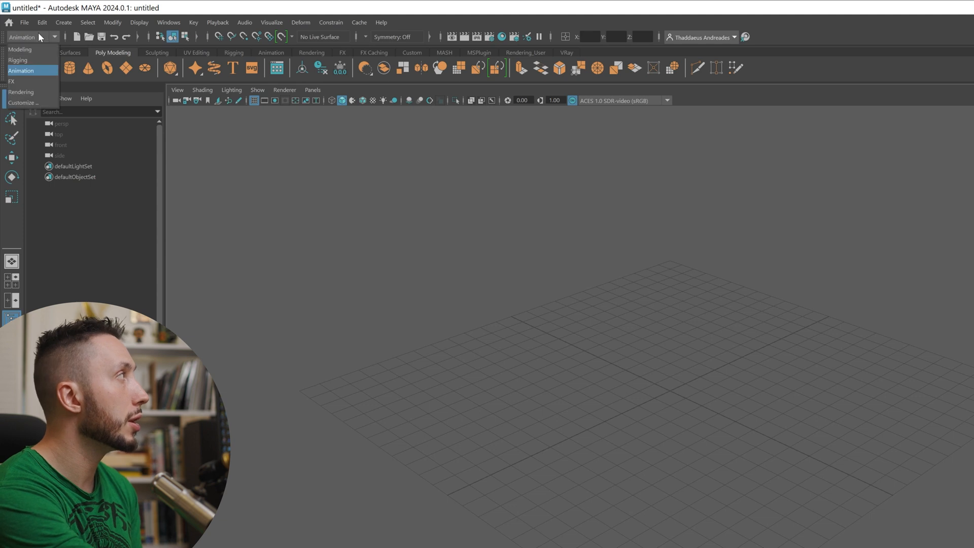
{"action": "left_click", "coordinate": [21, 92]}
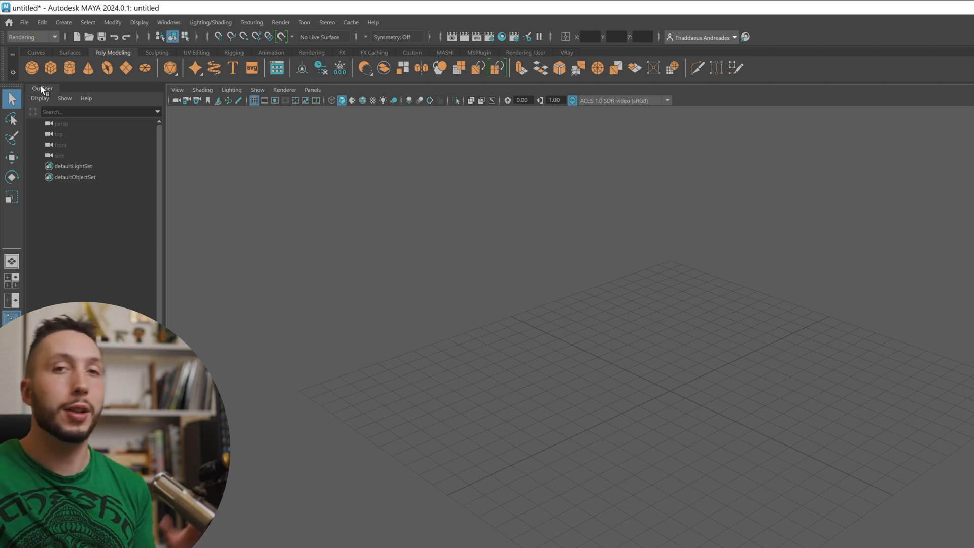
{"action": "mouse_move", "coordinate": [280, 23]}
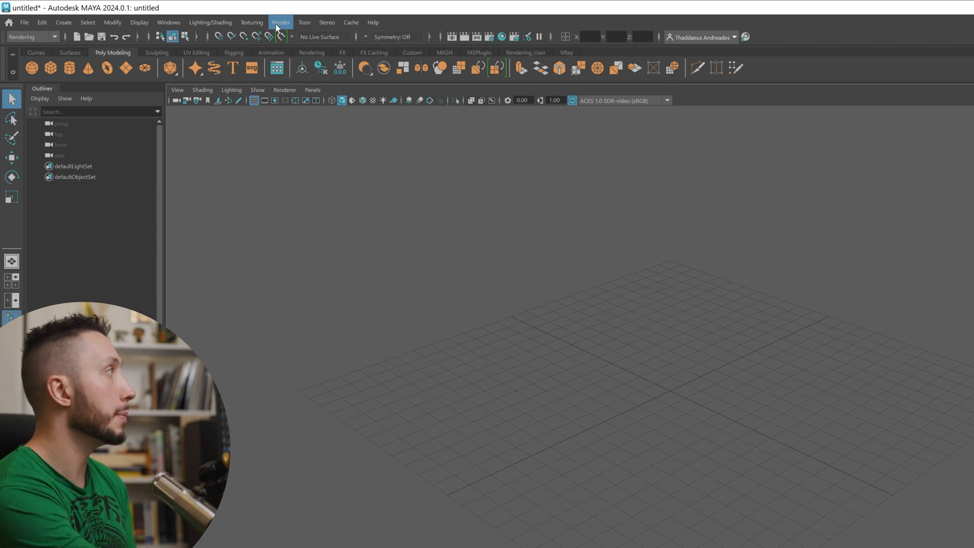
{"action": "left_click", "coordinate": [31, 37]}
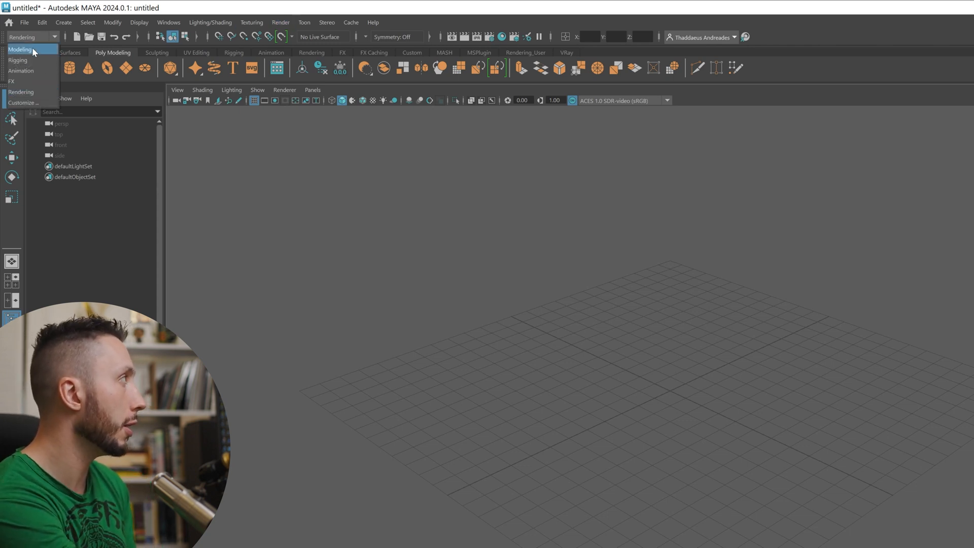
{"action": "left_click", "coordinate": [19, 49]}
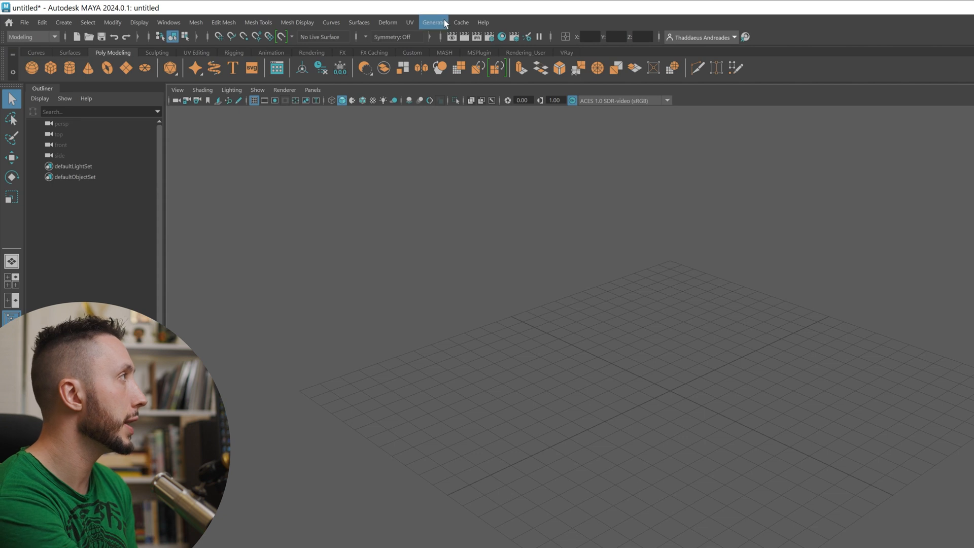
{"action": "mouse_move", "coordinate": [388, 22]}
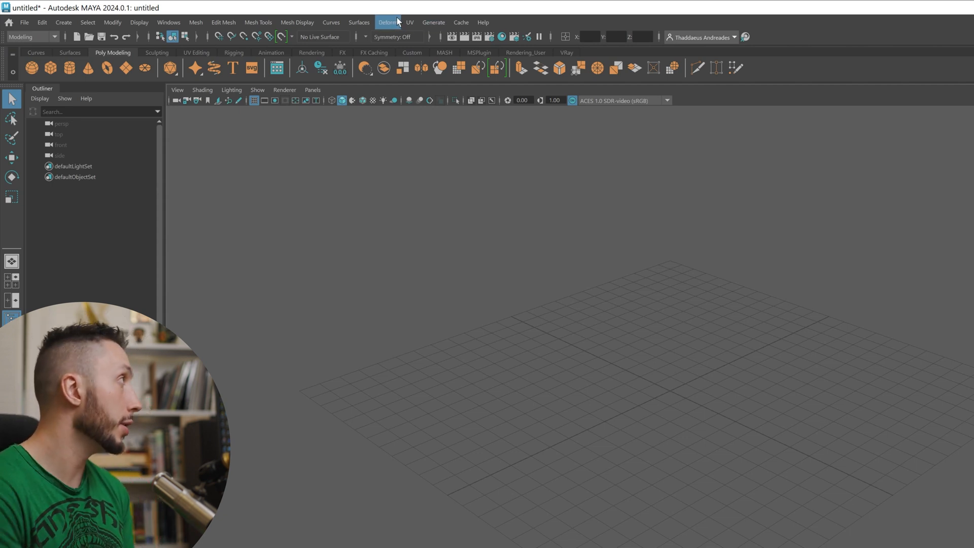
{"action": "mouse_move", "coordinate": [224, 22]}
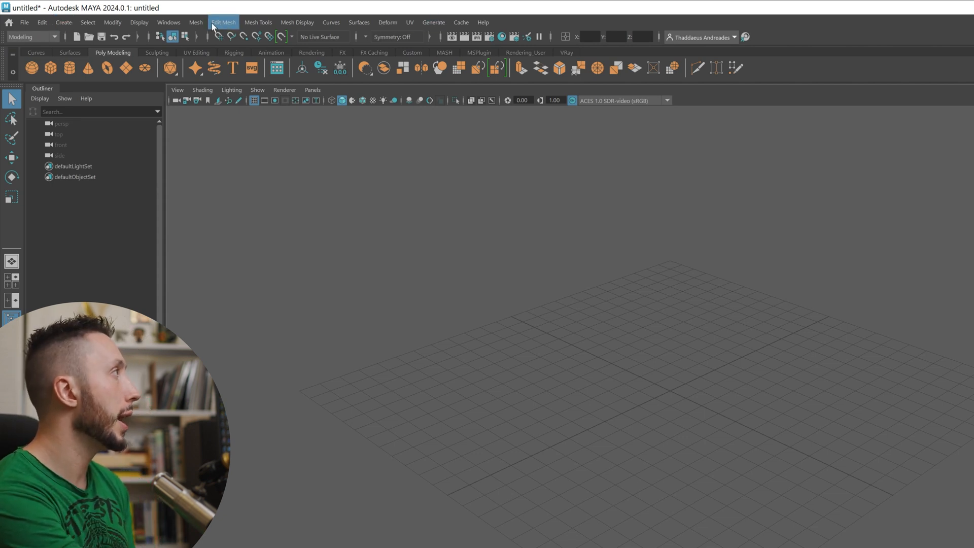
{"action": "left_click", "coordinate": [223, 22]}
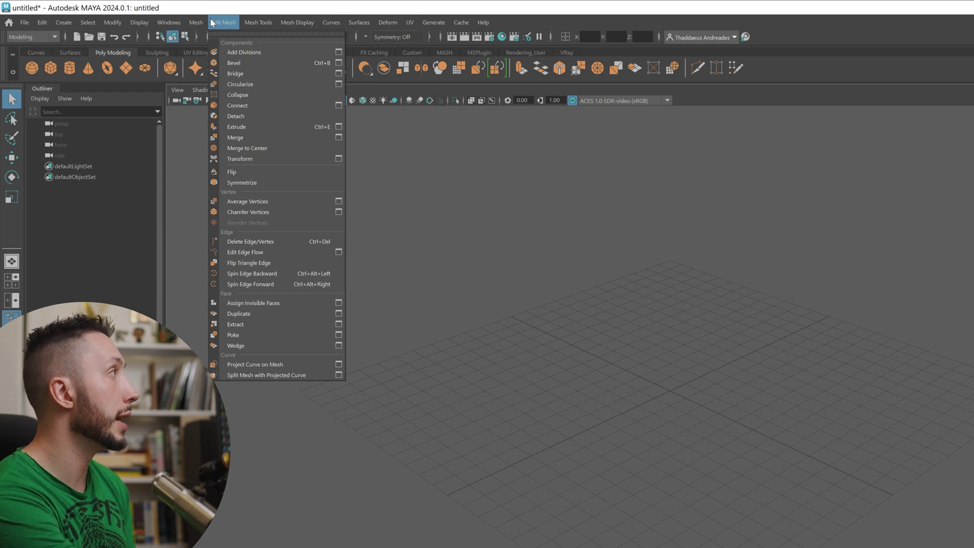
{"action": "mouse_move", "coordinate": [277, 61]}
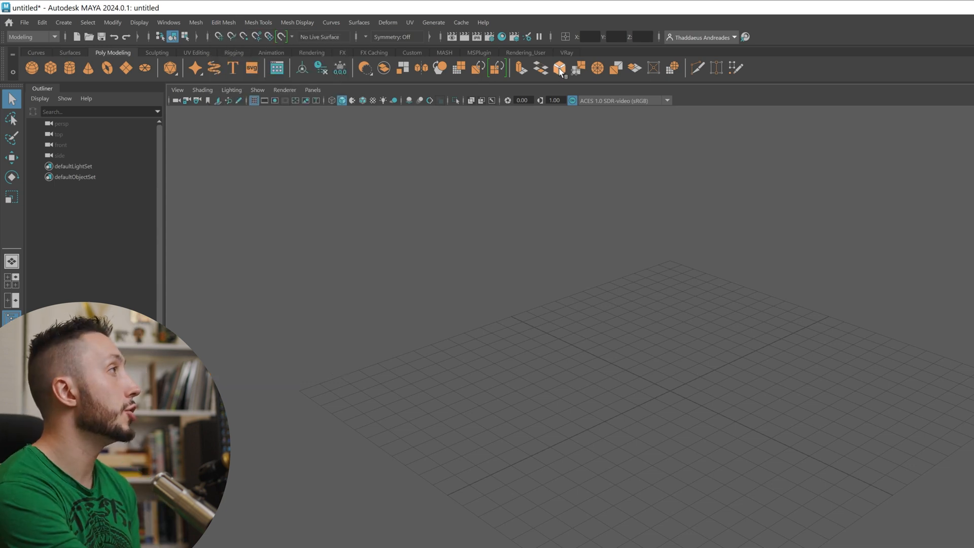
{"action": "mouse_move", "coordinate": [560, 68]}
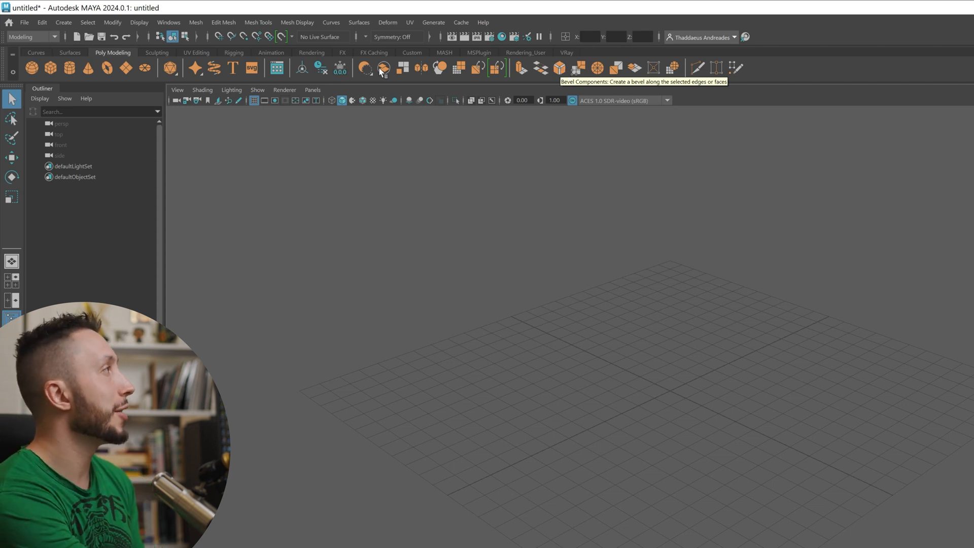
{"action": "mouse_move", "coordinate": [297, 23]}
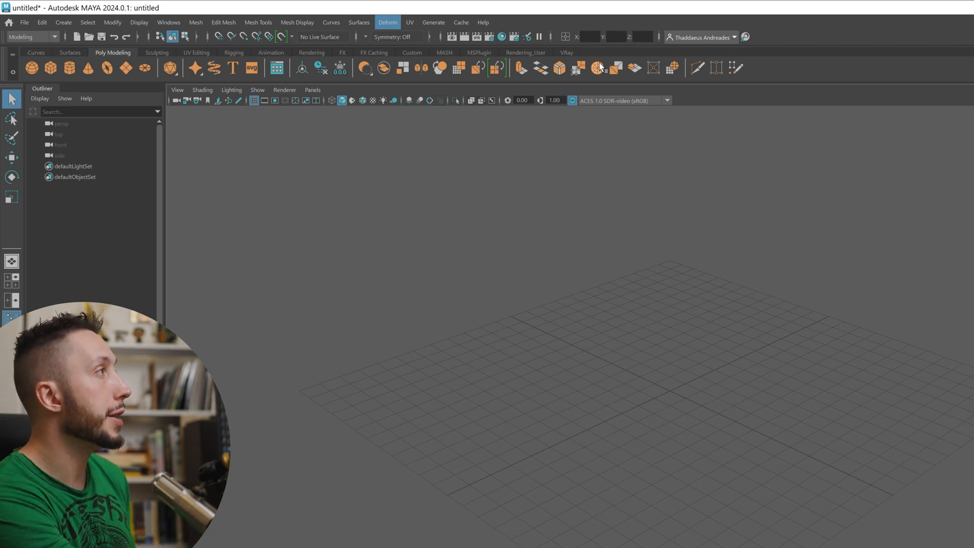
{"action": "mouse_move", "coordinate": [598, 67]}
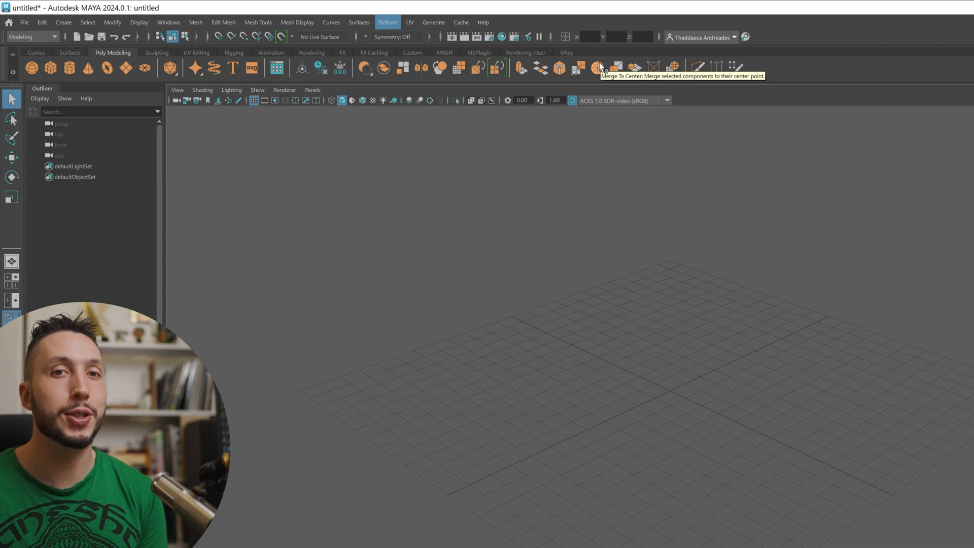
{"action": "mouse_move", "coordinate": [168, 21]}
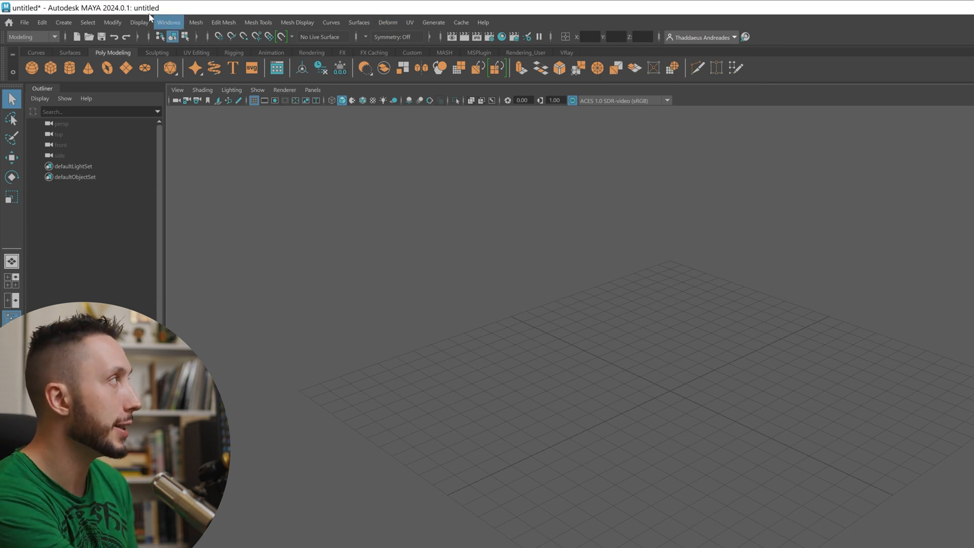
{"action": "mouse_move", "coordinate": [87, 67]}
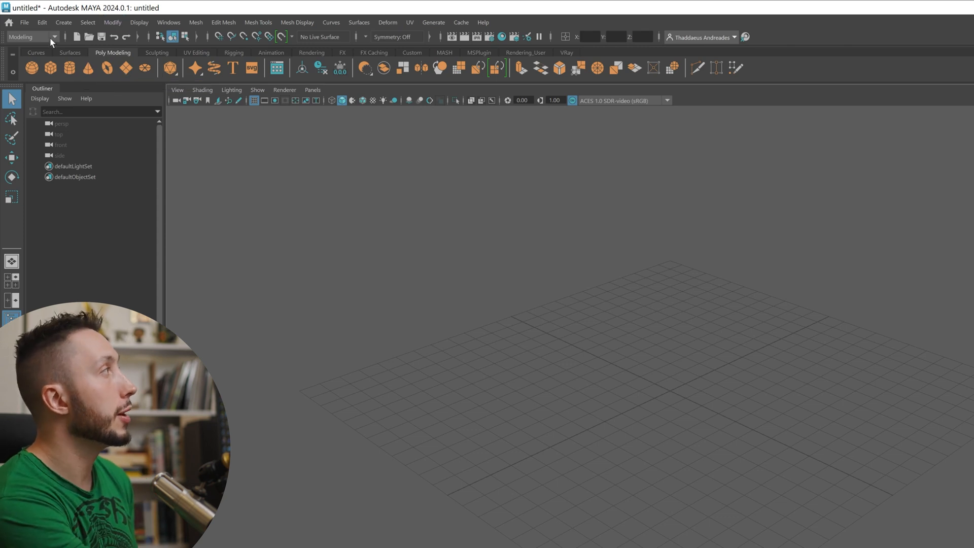
{"action": "left_click", "coordinate": [32, 36]}
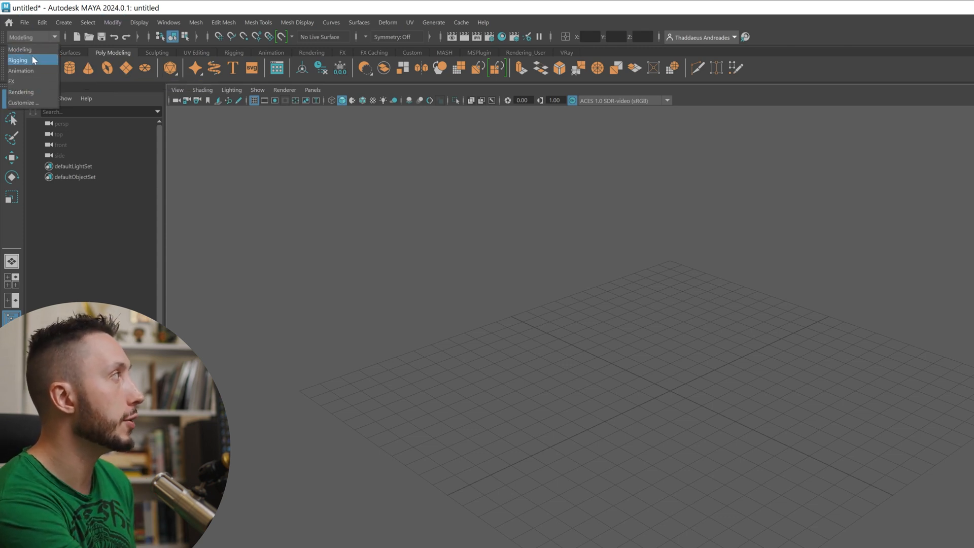
{"action": "left_click", "coordinate": [21, 70]}
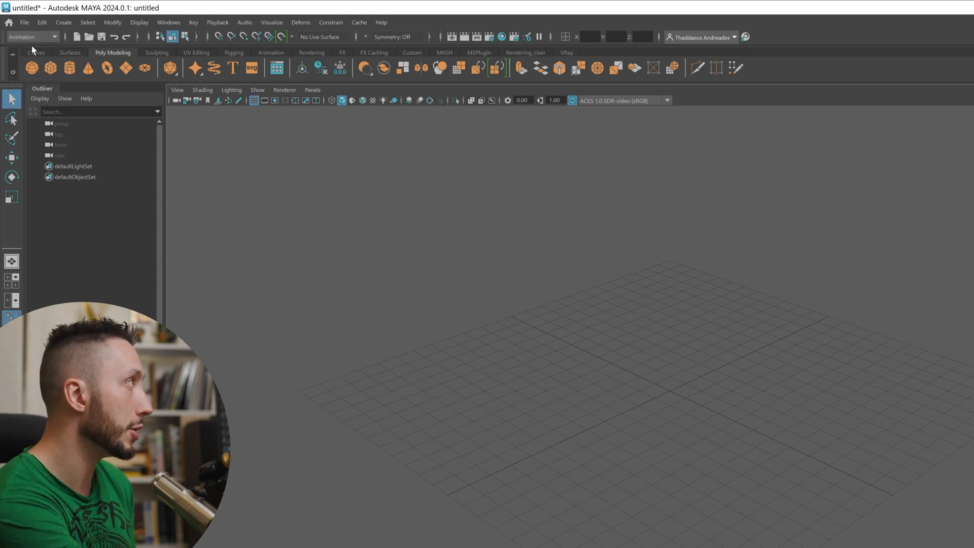
{"action": "left_click", "coordinate": [31, 36]}
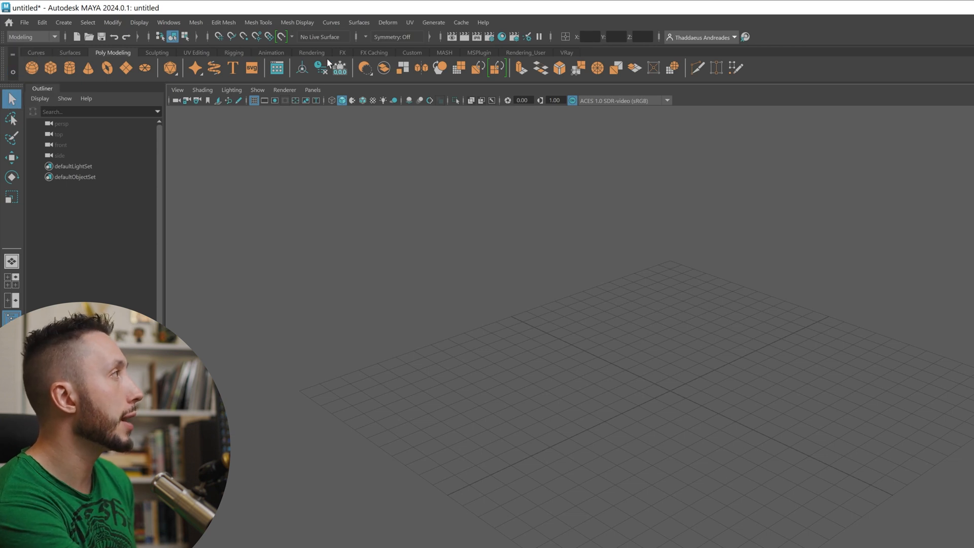
{"action": "mouse_move", "coordinate": [124, 69]}
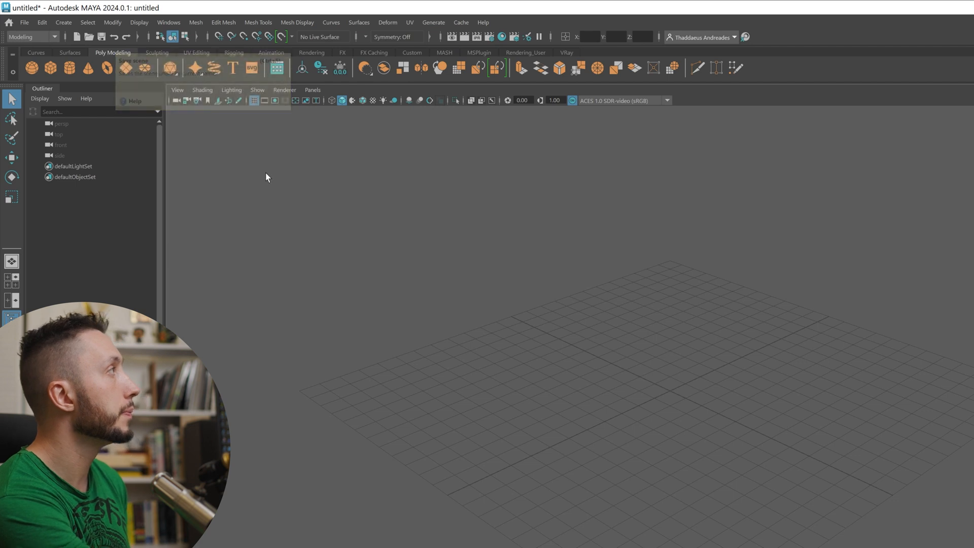
{"action": "left_click", "coordinate": [311, 53]}
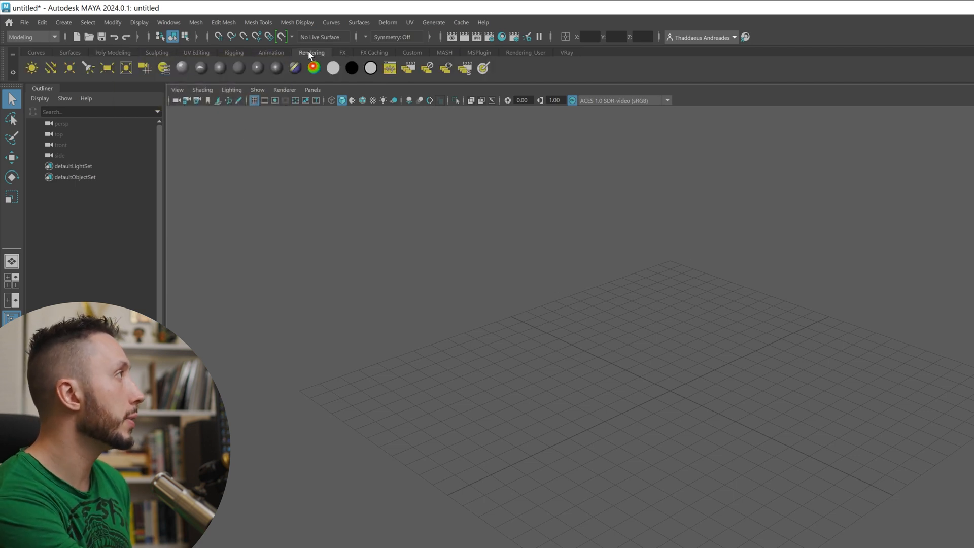
{"action": "left_click", "coordinate": [271, 52]}
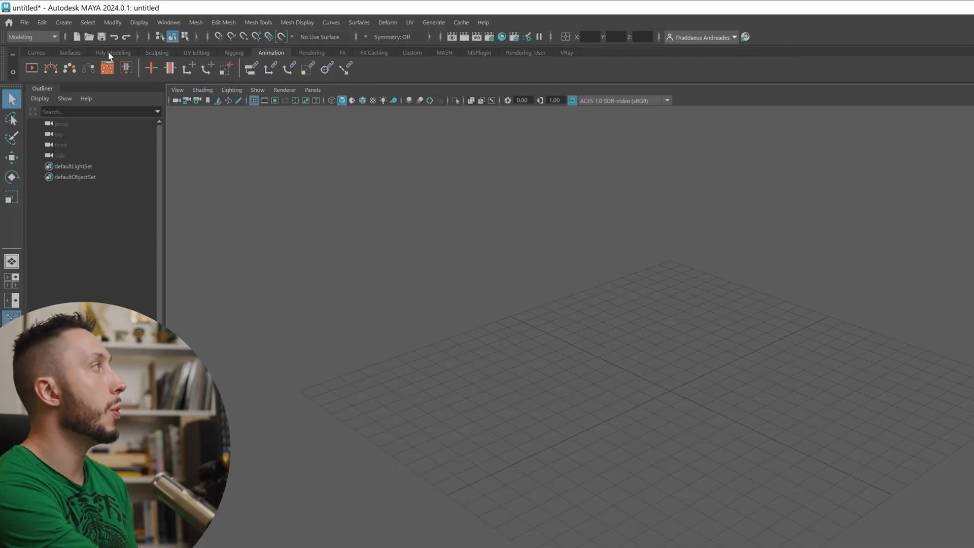
{"action": "left_click", "coordinate": [113, 53]}
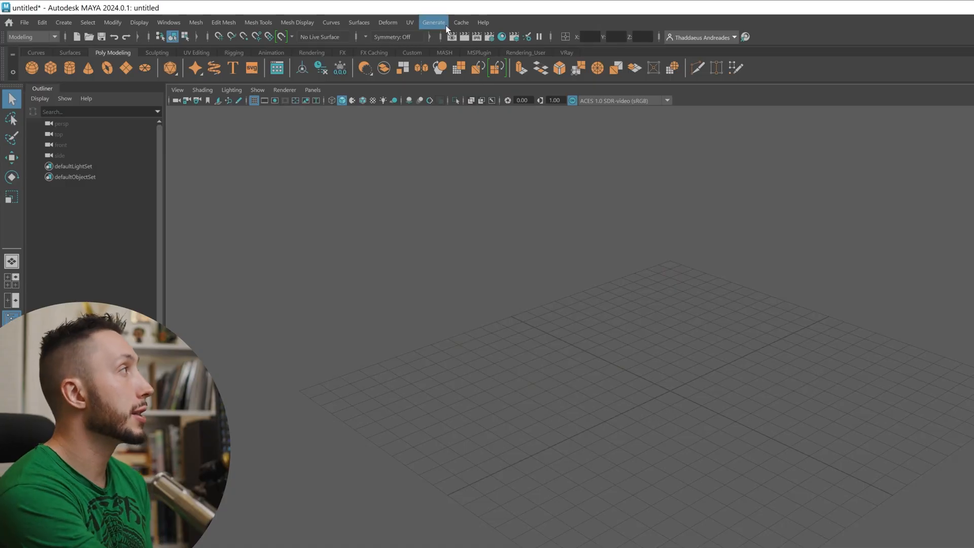
{"action": "left_click", "coordinate": [410, 22]}
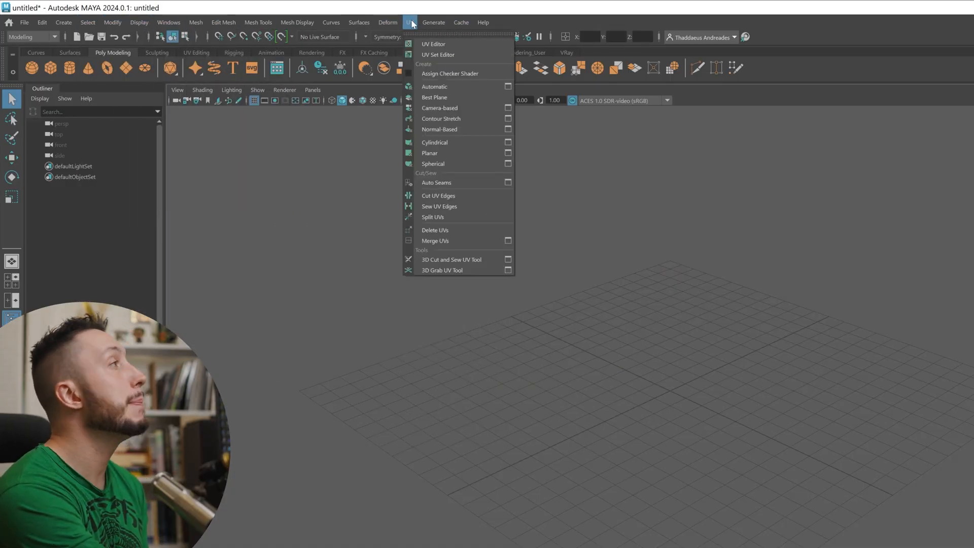
{"action": "left_click", "coordinate": [296, 22]}
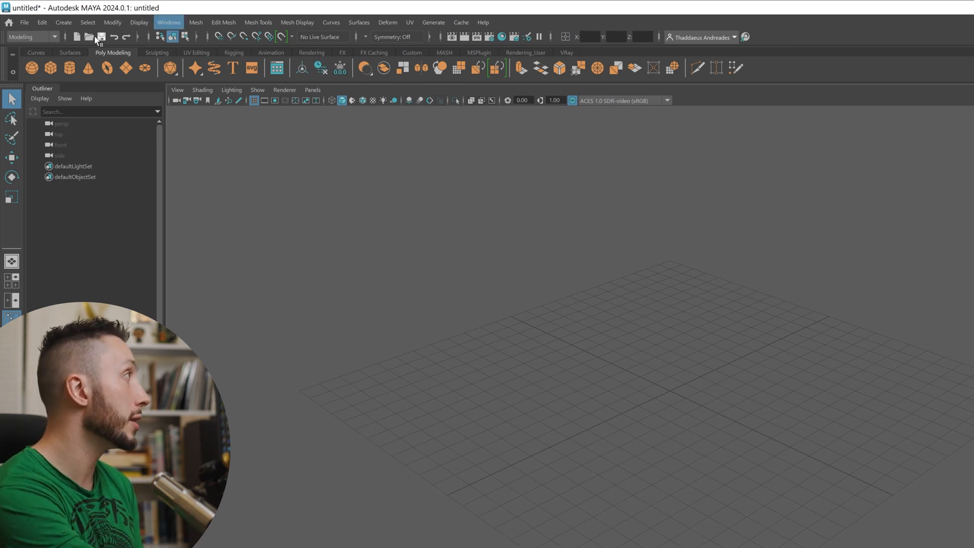
{"action": "left_click", "coordinate": [24, 22]}
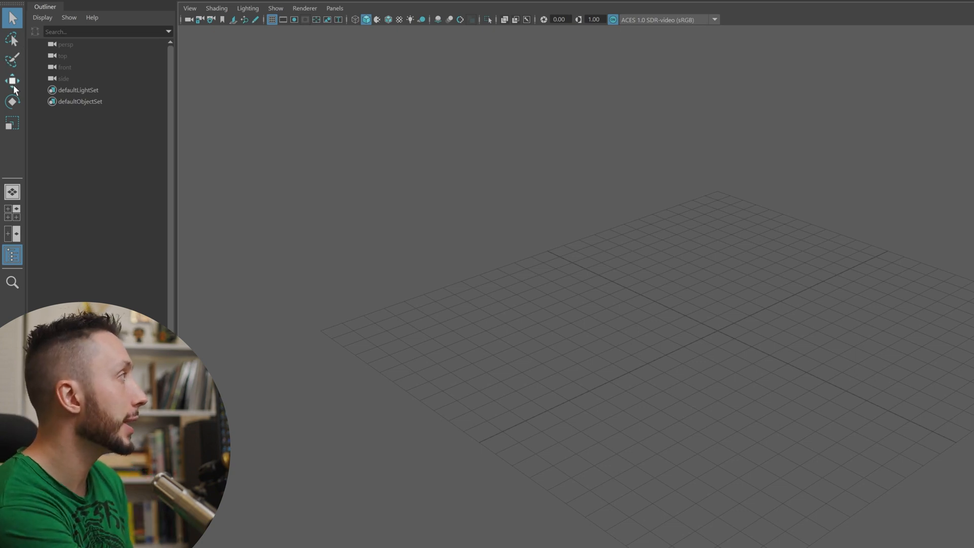
{"action": "mouse_move", "coordinate": [12, 81]}
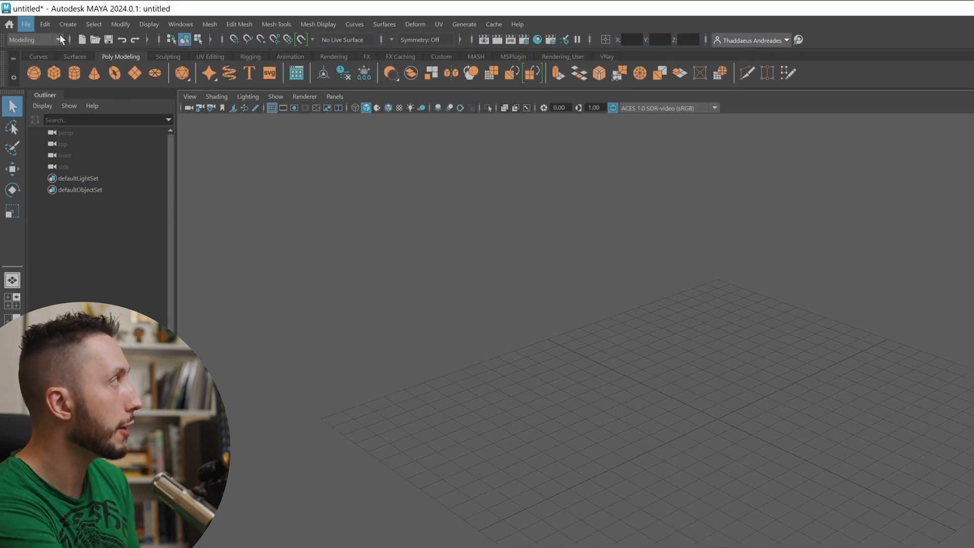
Add a polygon cube via Create > Polygon Primitives > Cube
{"action": "left_click", "coordinate": [67, 23]}
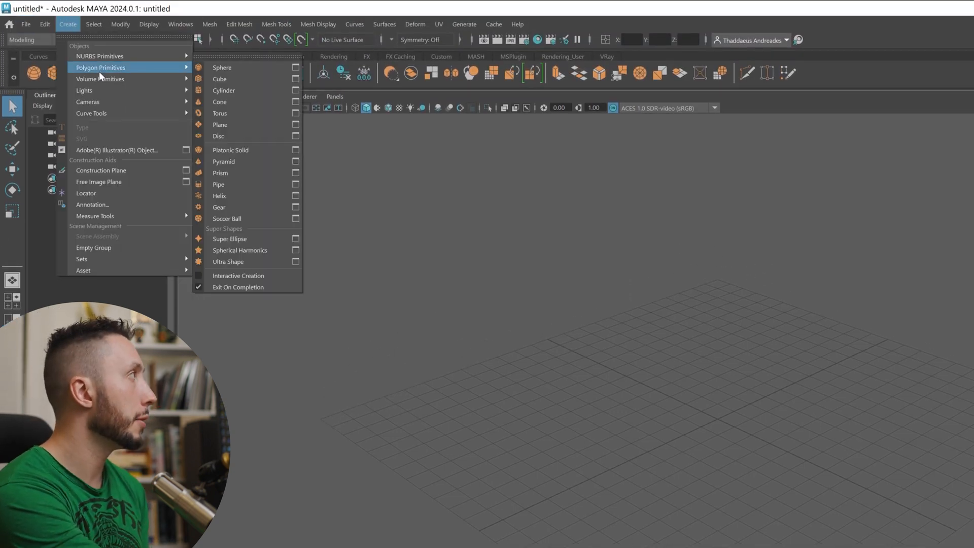
{"action": "left_click", "coordinate": [218, 79]}
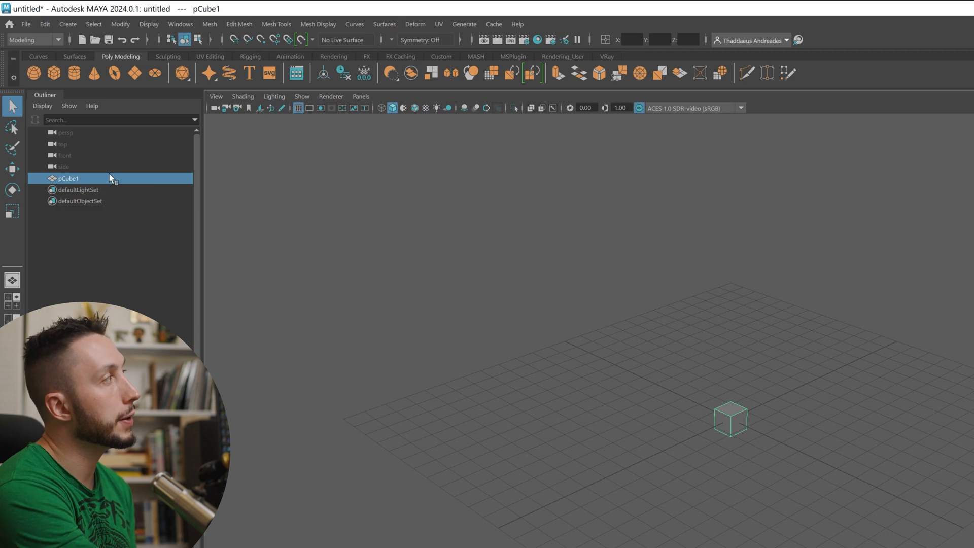
{"action": "mouse_move", "coordinate": [102, 178]}
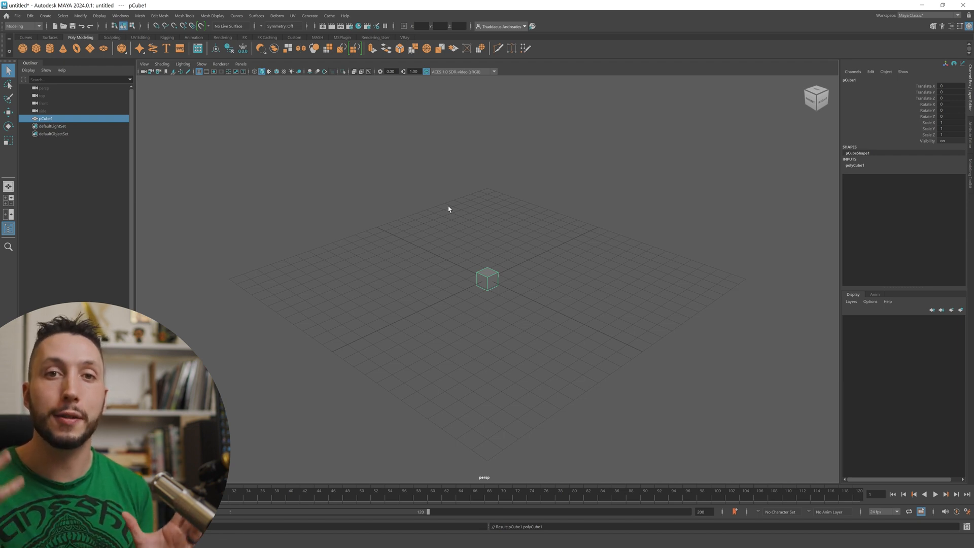
{"action": "mouse_move", "coordinate": [609, 158]}
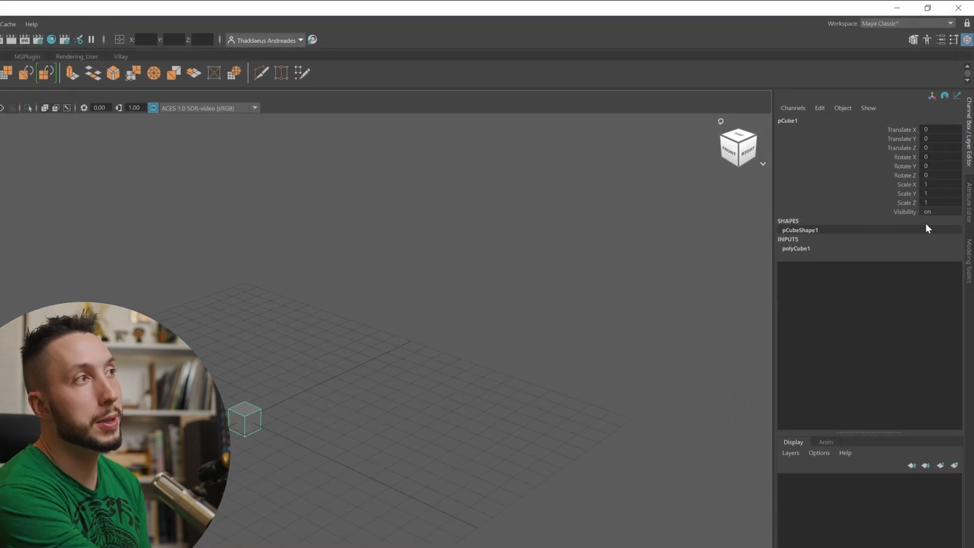
{"action": "mouse_move", "coordinate": [925, 160]}
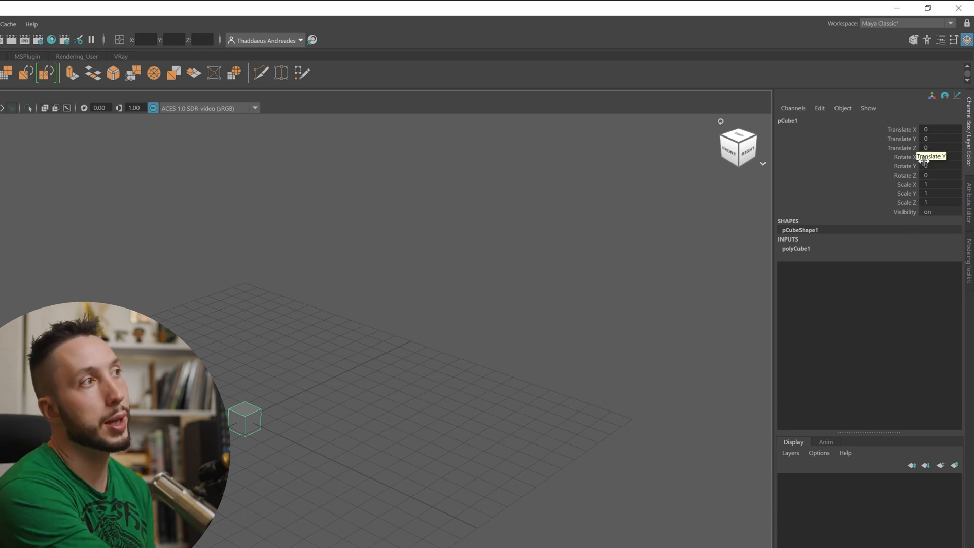
{"action": "mouse_move", "coordinate": [887, 214]}
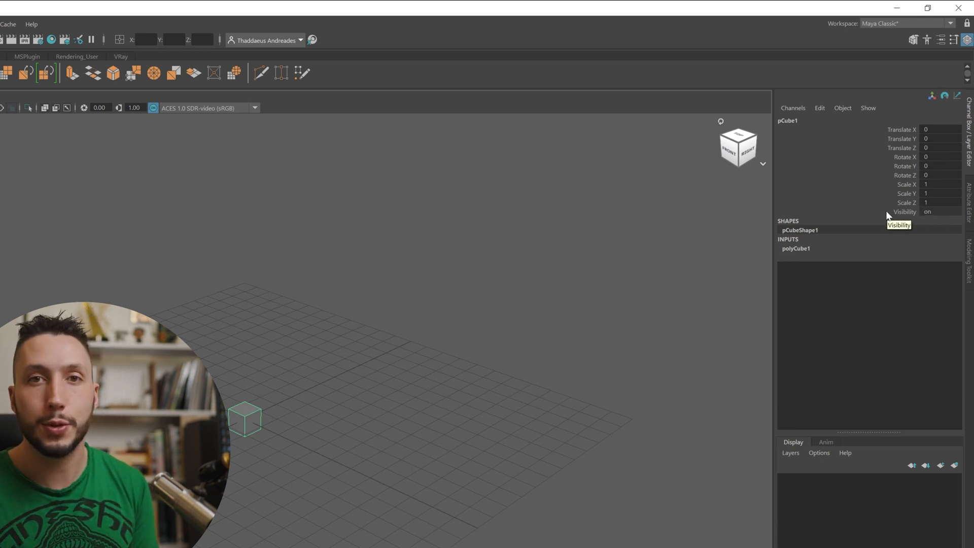
{"action": "mouse_move", "coordinate": [879, 221]}
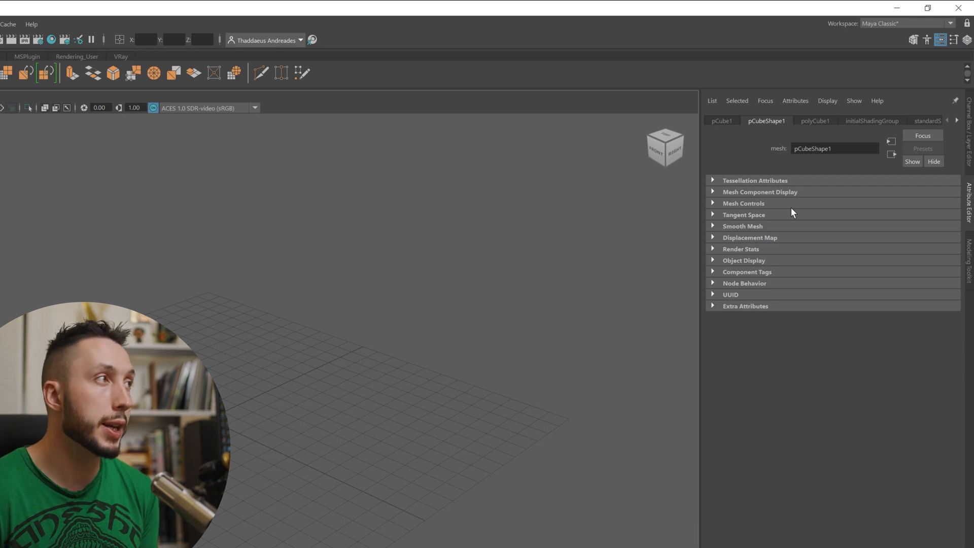
{"action": "mouse_move", "coordinate": [907, 201]}
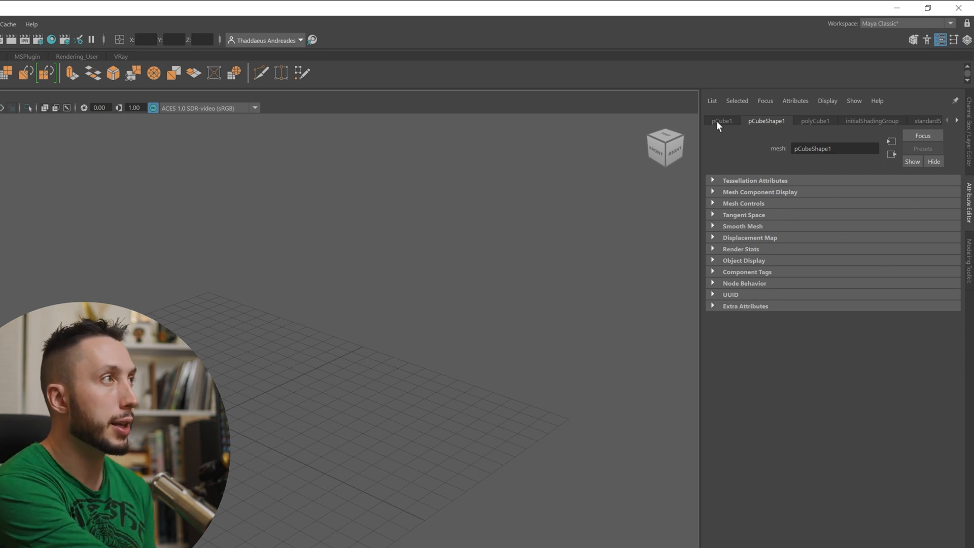
{"action": "left_click", "coordinate": [721, 121]}
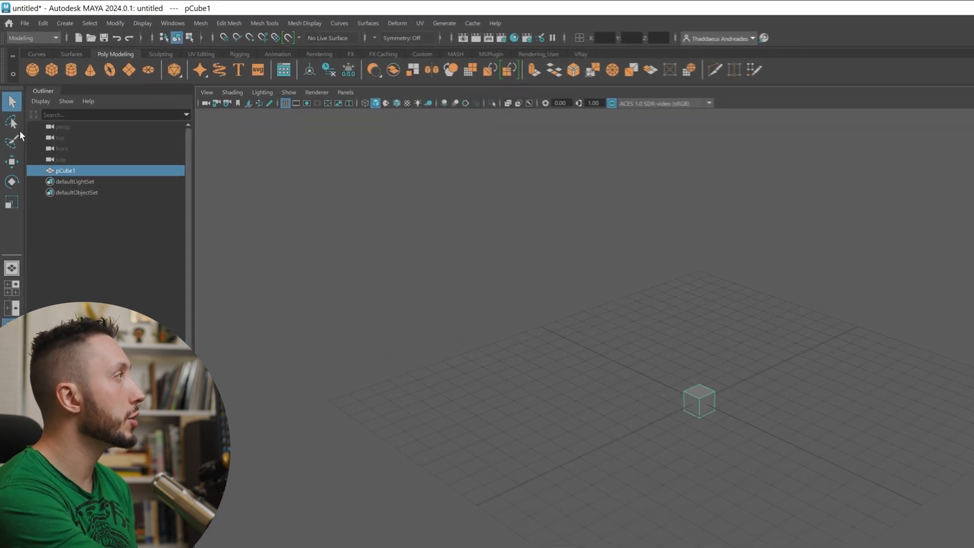
{"action": "mouse_move", "coordinate": [11, 212]}
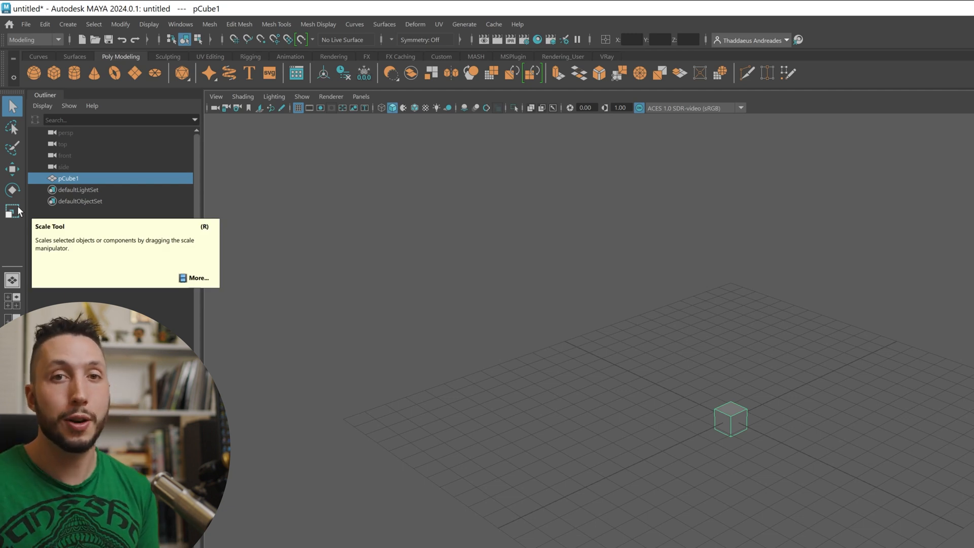
Switch to the Scale tool to enlarge pCube1
{"action": "left_click", "coordinate": [12, 169]}
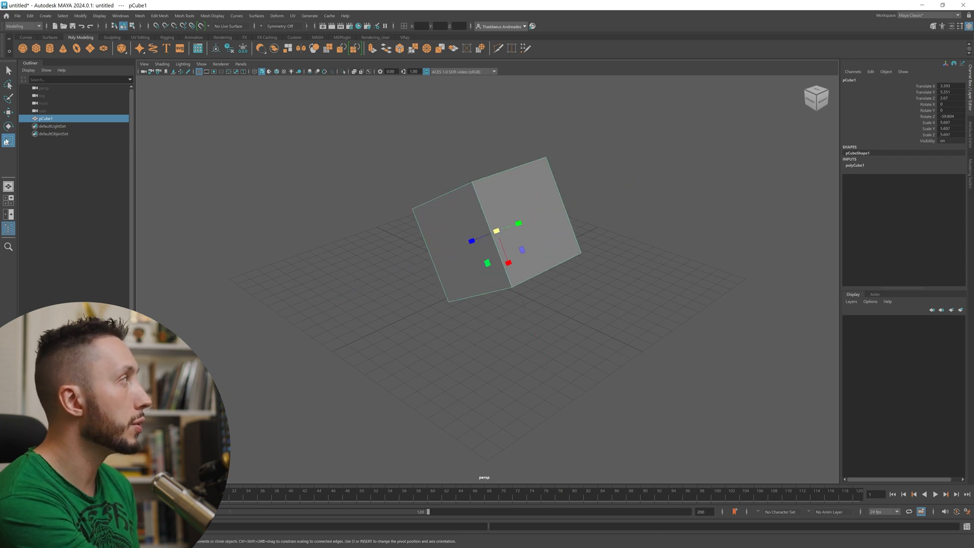
{"action": "mouse_move", "coordinate": [8, 140]}
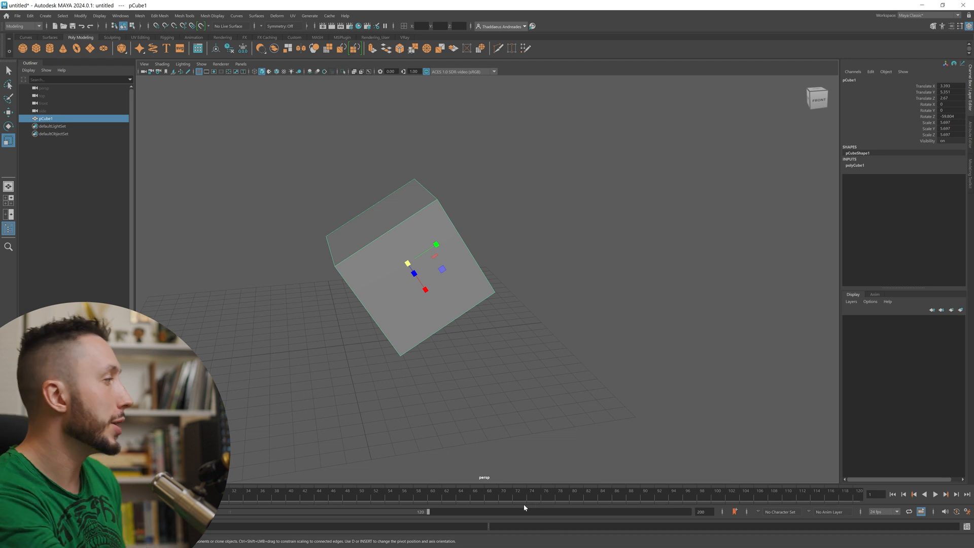
{"action": "mouse_move", "coordinate": [925, 501]}
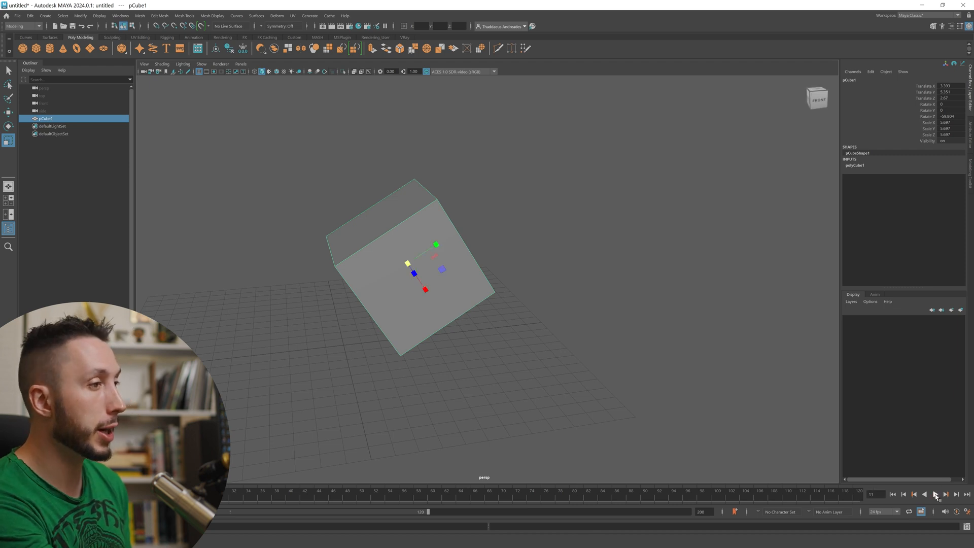
{"action": "mouse_move", "coordinate": [935, 495]}
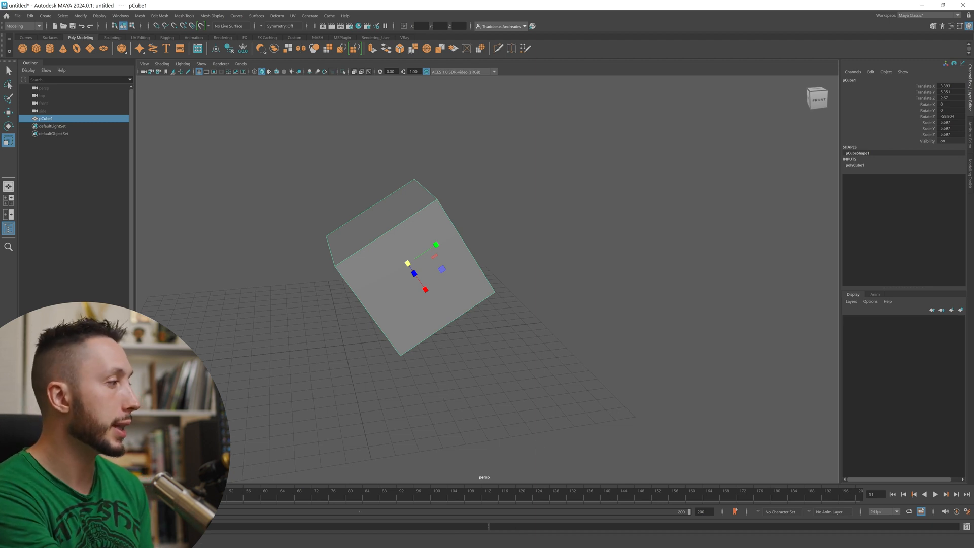
{"action": "mouse_move", "coordinate": [532, 371]}
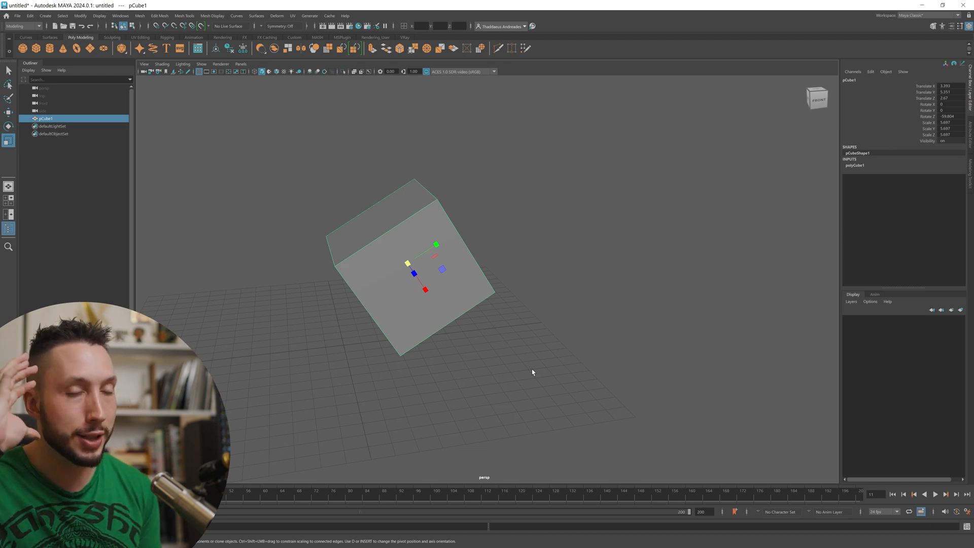
{"action": "mouse_move", "coordinate": [519, 329]}
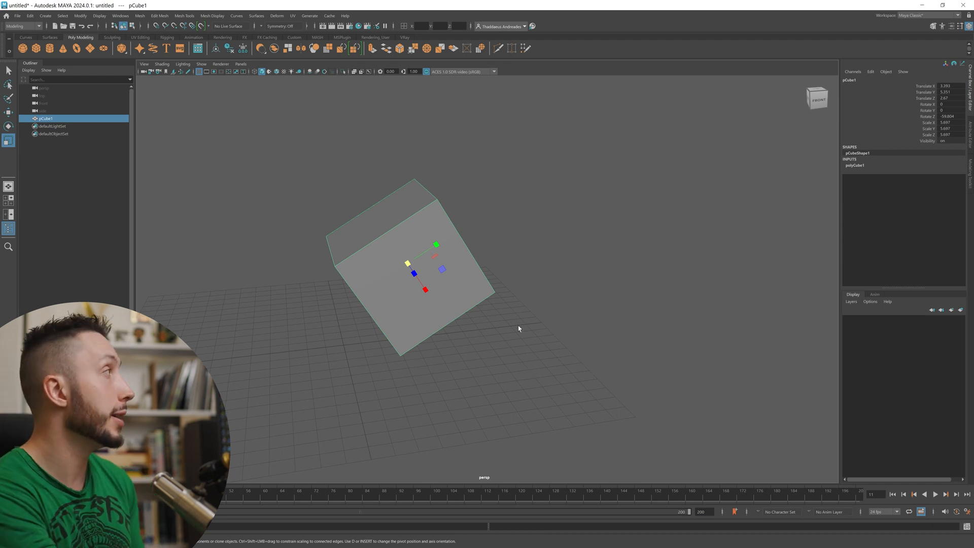
Show the File menu's scene file commands
{"action": "left_click", "coordinate": [17, 16]}
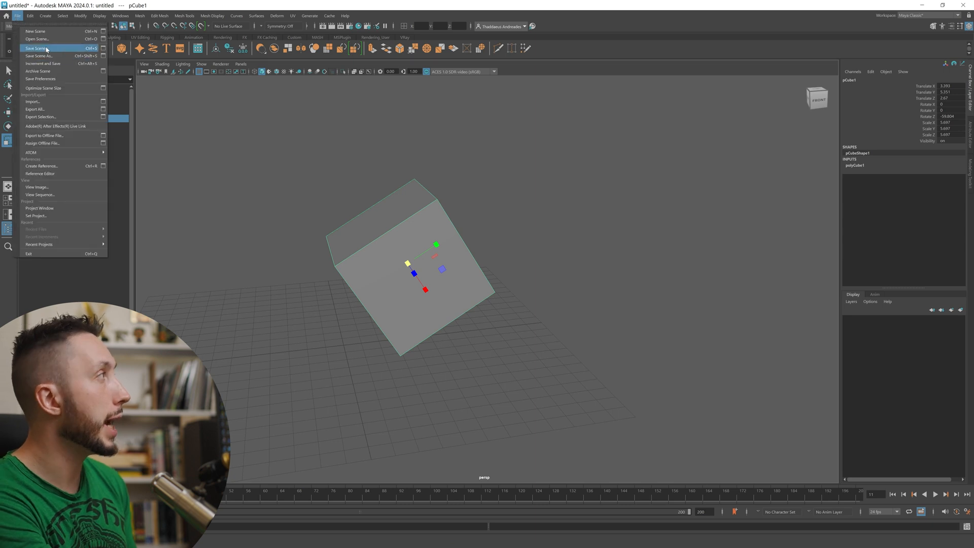
Save the scene as cube.mb in the default scenes folder and open the Open Scene dialog
{"action": "left_click", "coordinate": [38, 55]}
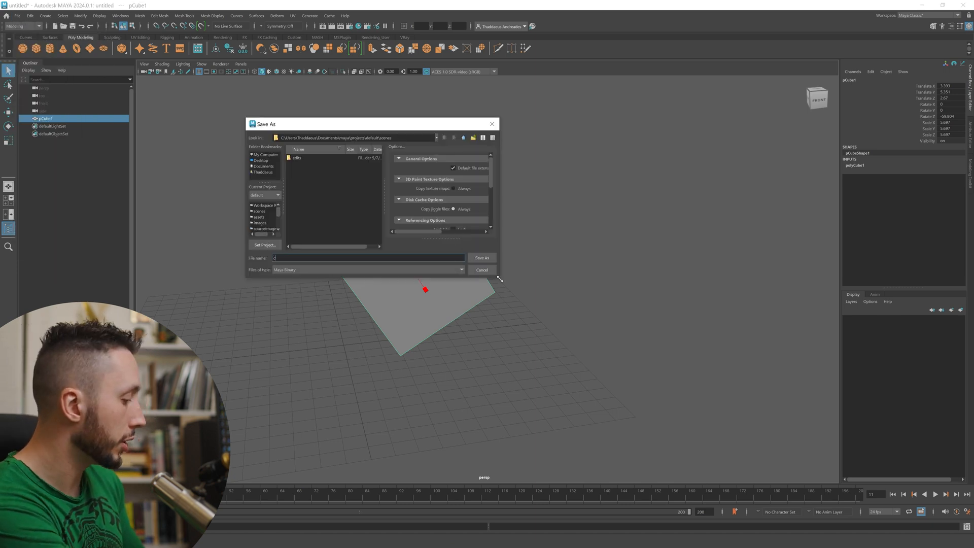
{"action": "type", "text": "ube"}
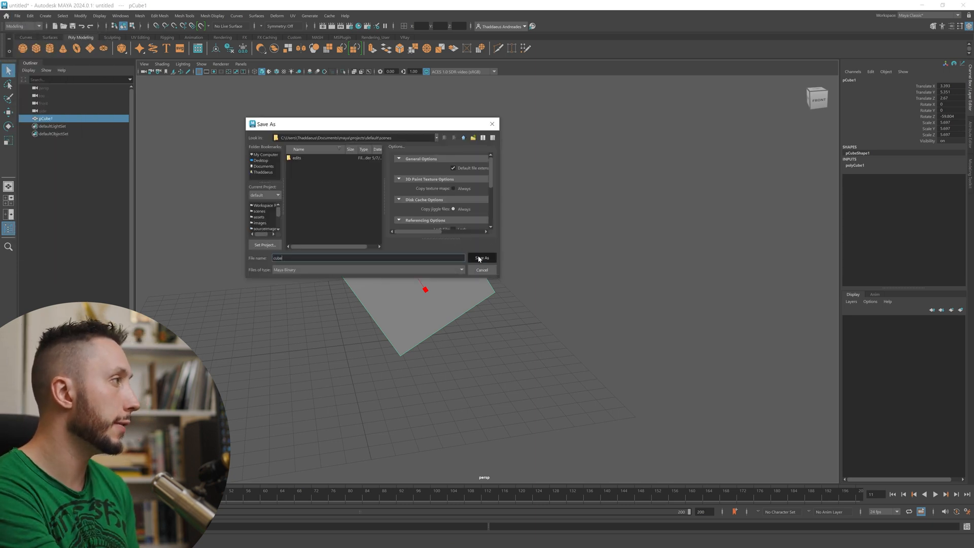
{"action": "left_click", "coordinate": [481, 258]}
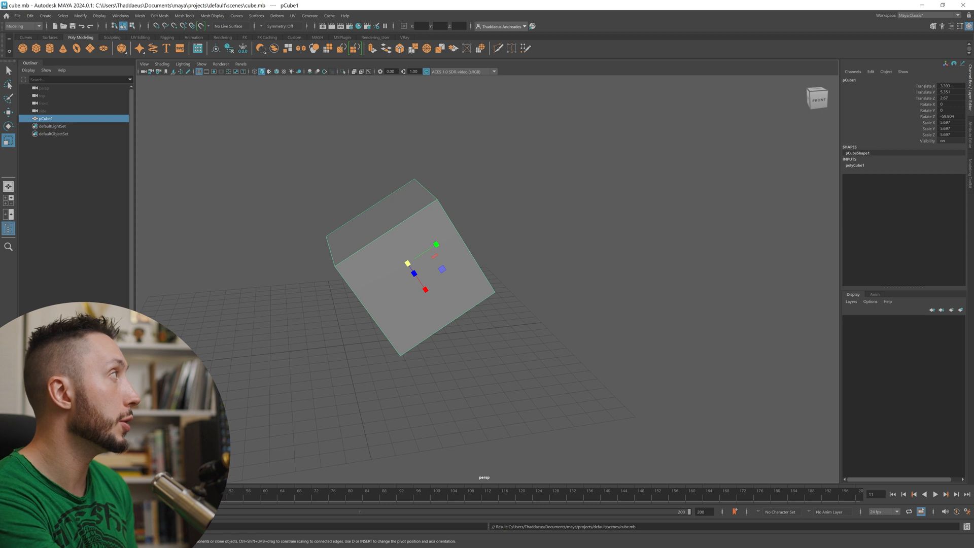
{"action": "left_click", "coordinate": [17, 16]}
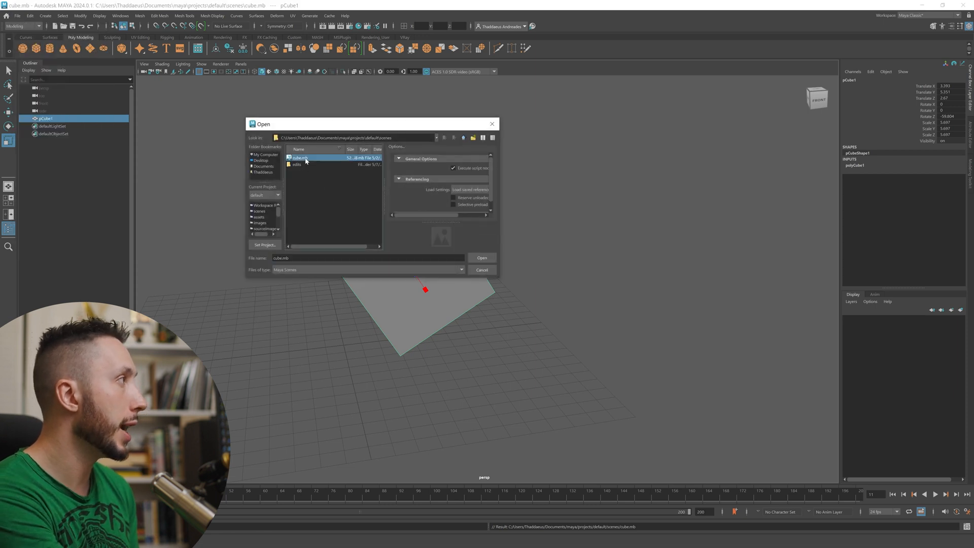